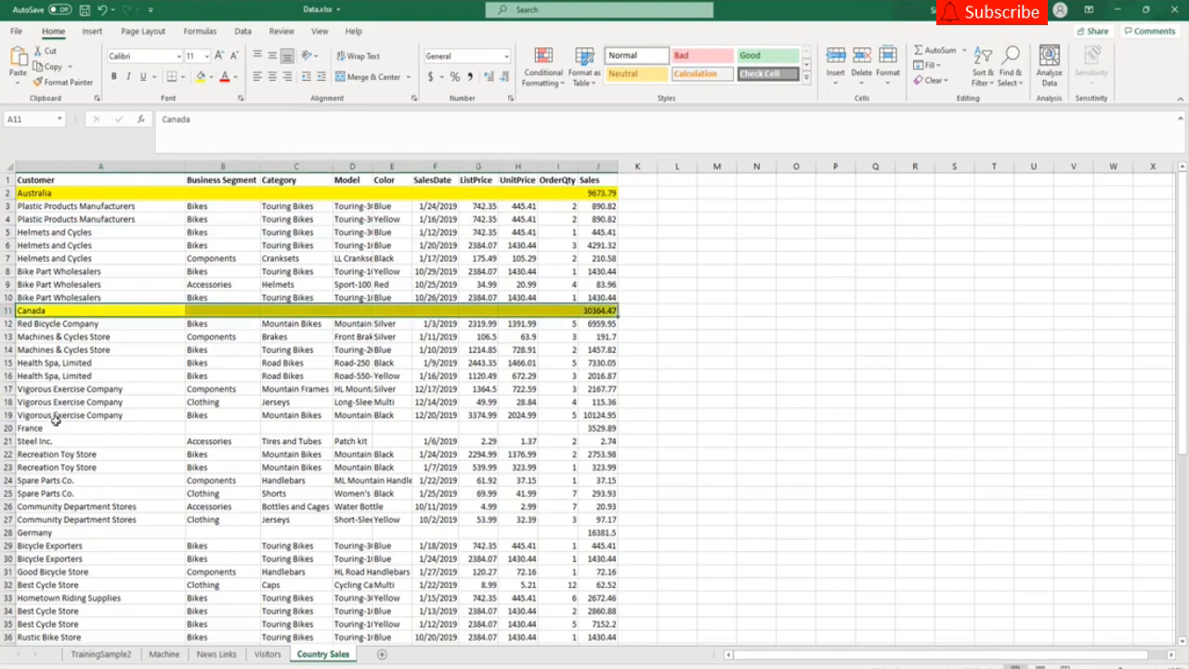
# Step: Review the source data, noting the France and Australia subtotal rows to be removed
pyautogui.click(30, 427)
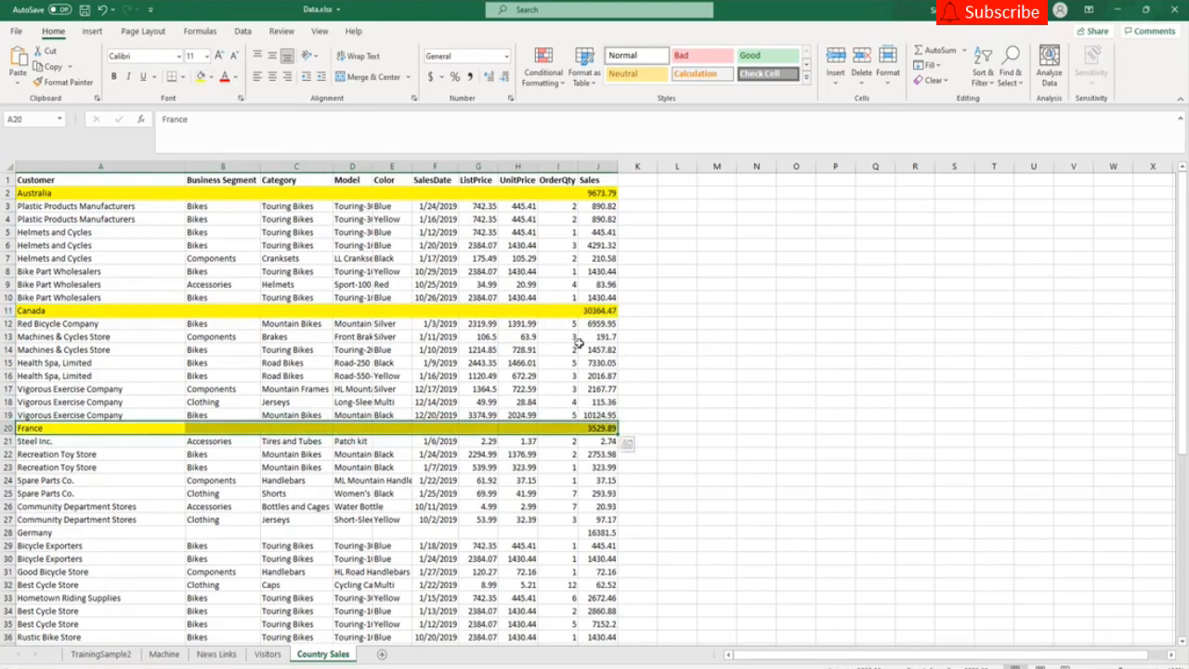
pyautogui.click(676, 362)
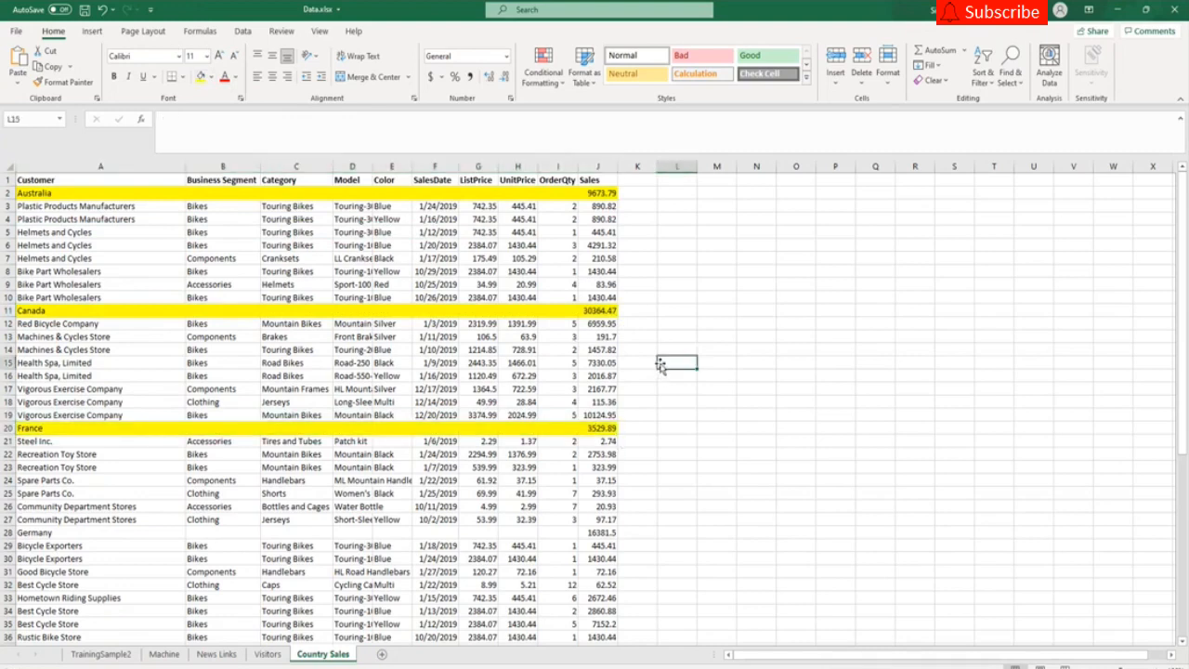
pyautogui.click(635, 178)
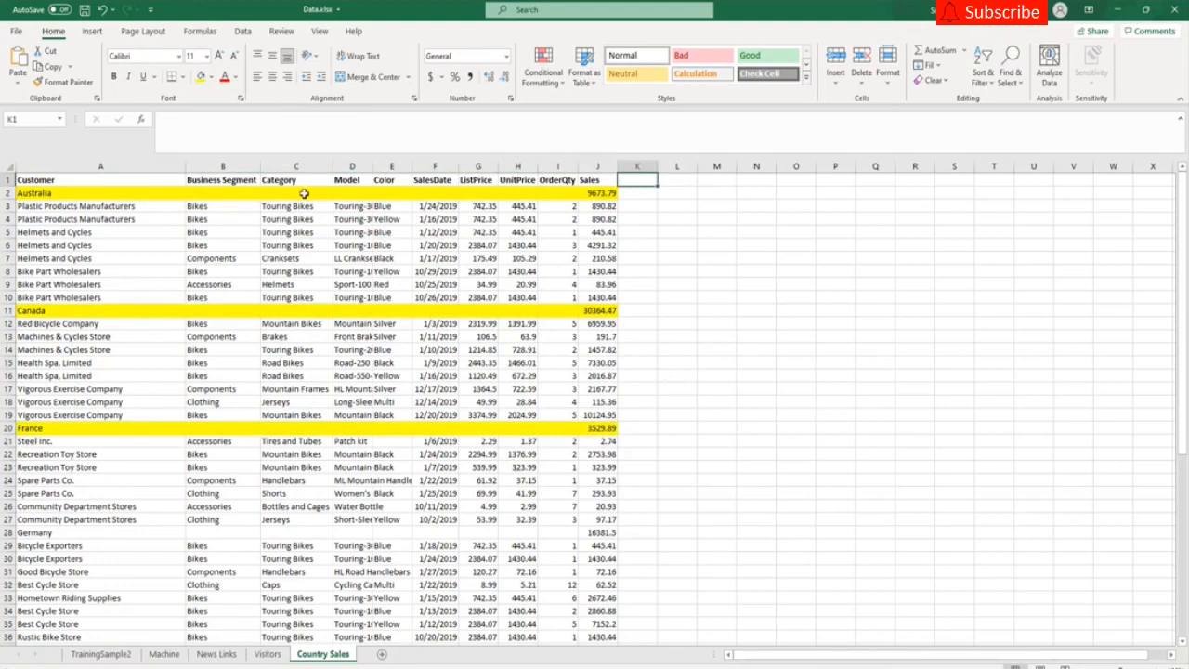
pyautogui.click(78, 191)
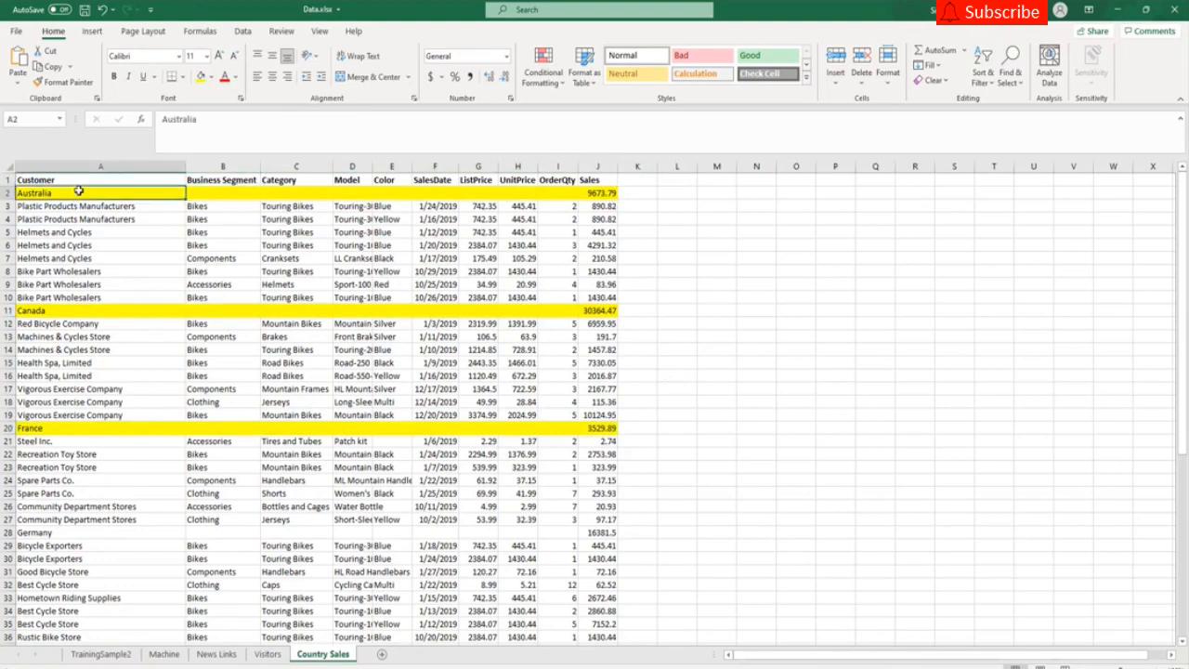
pyautogui.moveTo(639, 197)
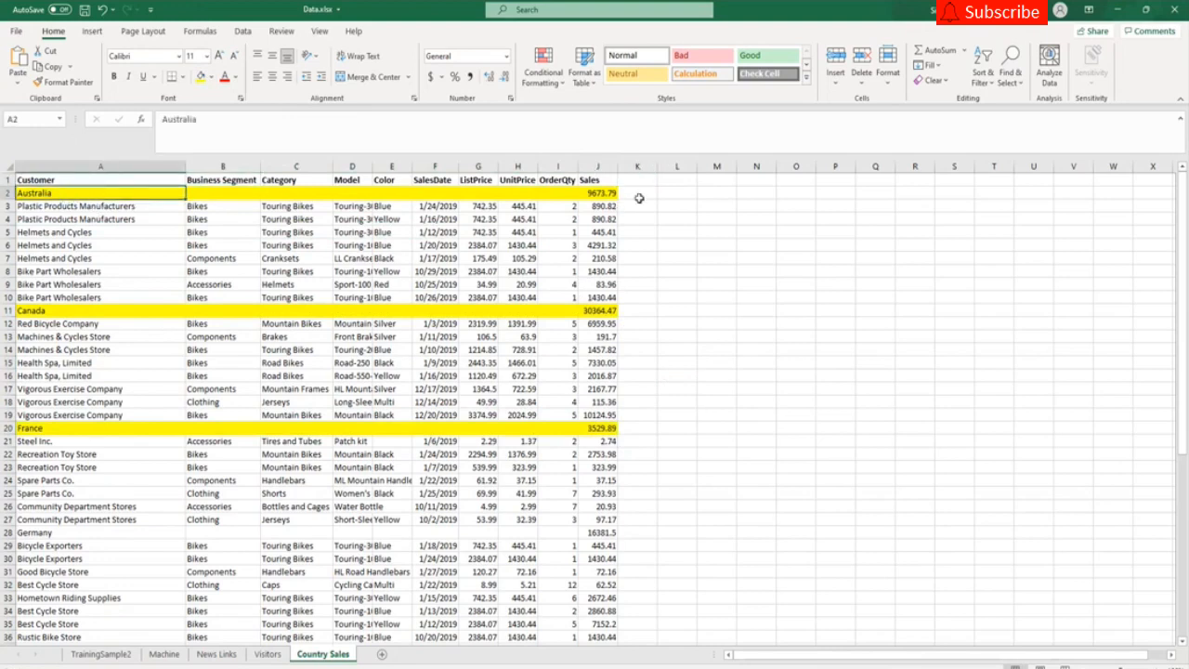
pyautogui.click(637, 204)
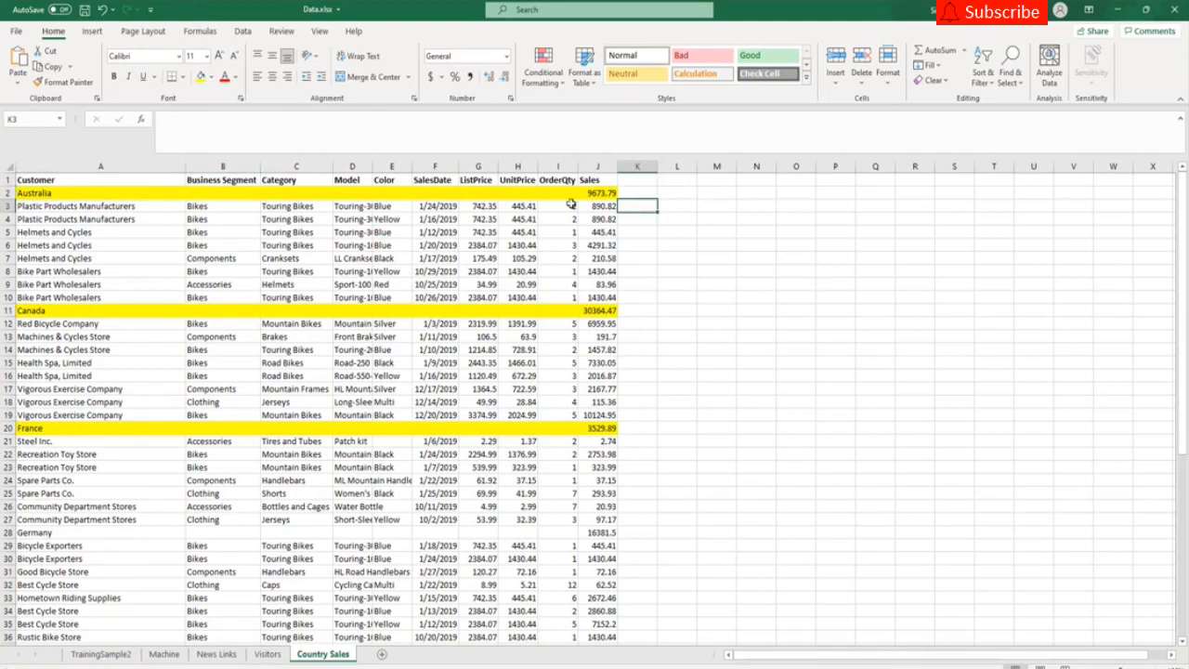
pyautogui.moveTo(600, 195)
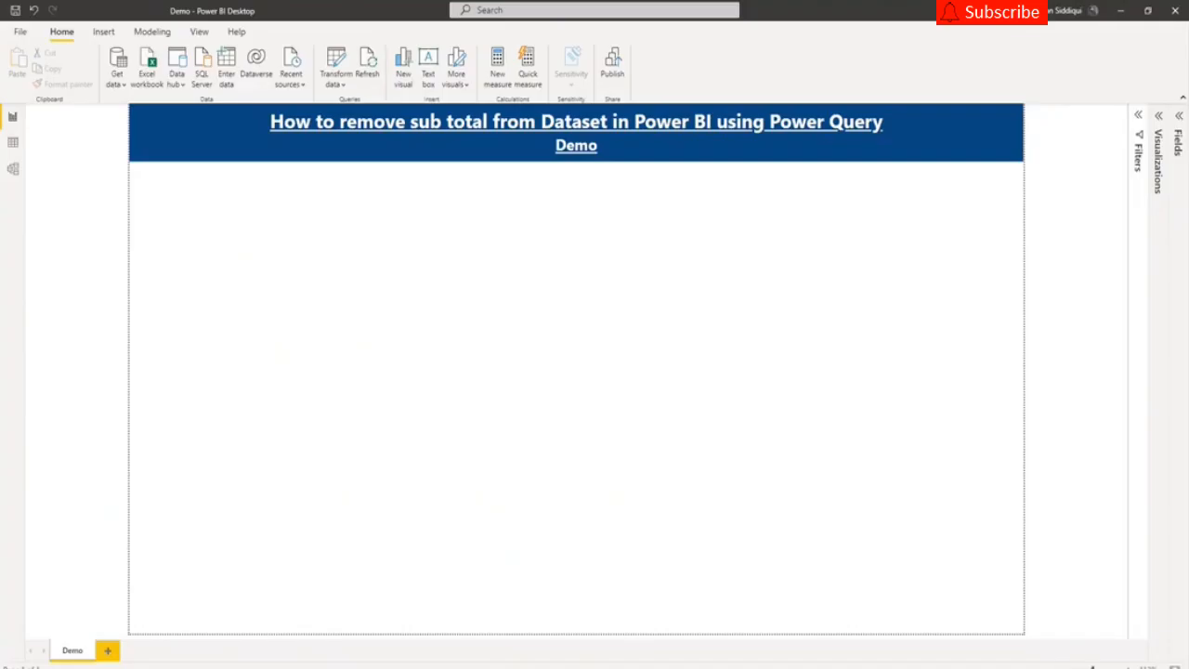
# Step: Load the Country Sales sheet from the Excel workbook into Power Query Editor via Transform Data
pyautogui.click(117, 65)
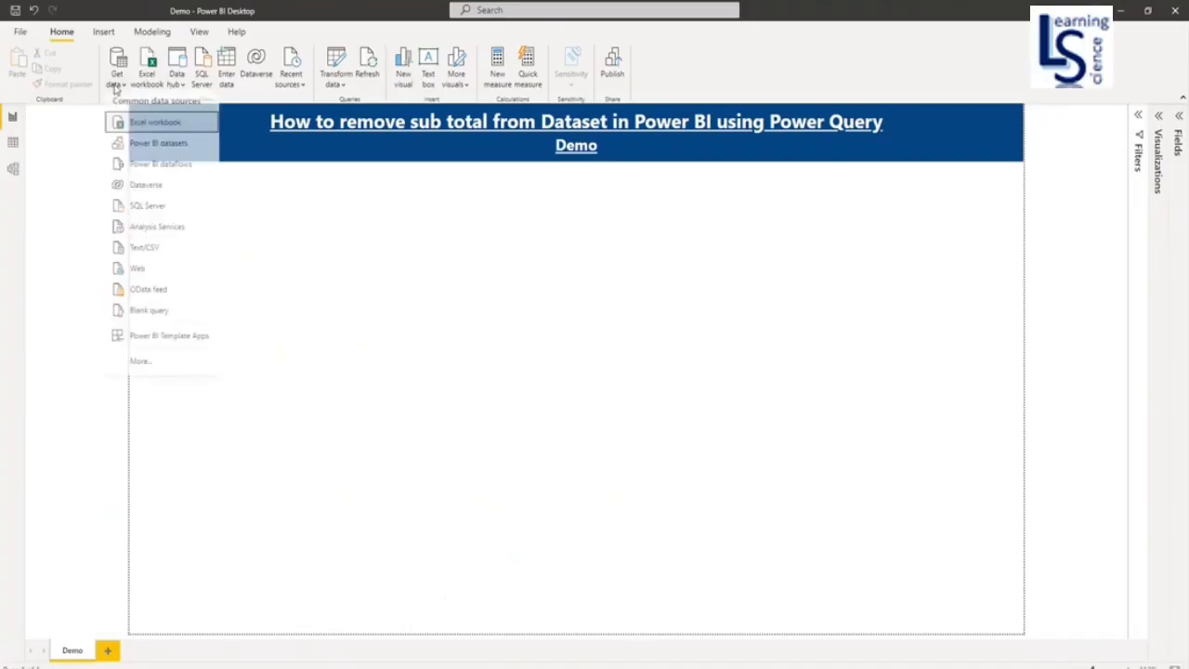
pyautogui.moveTo(156, 127)
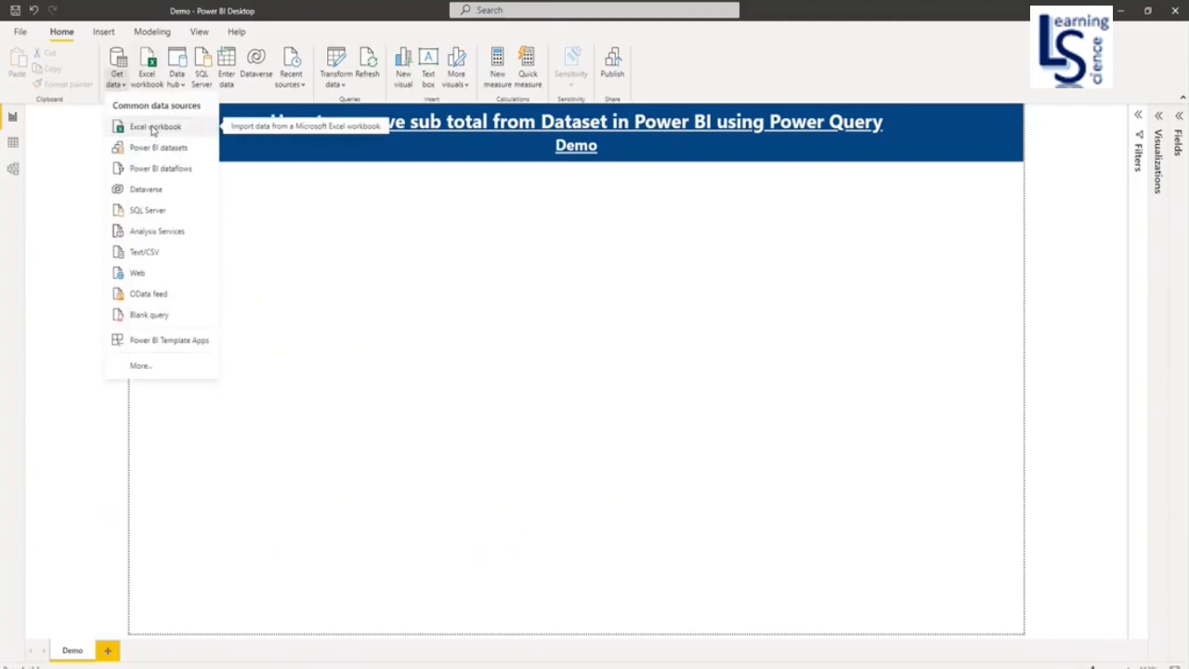
pyautogui.click(156, 126)
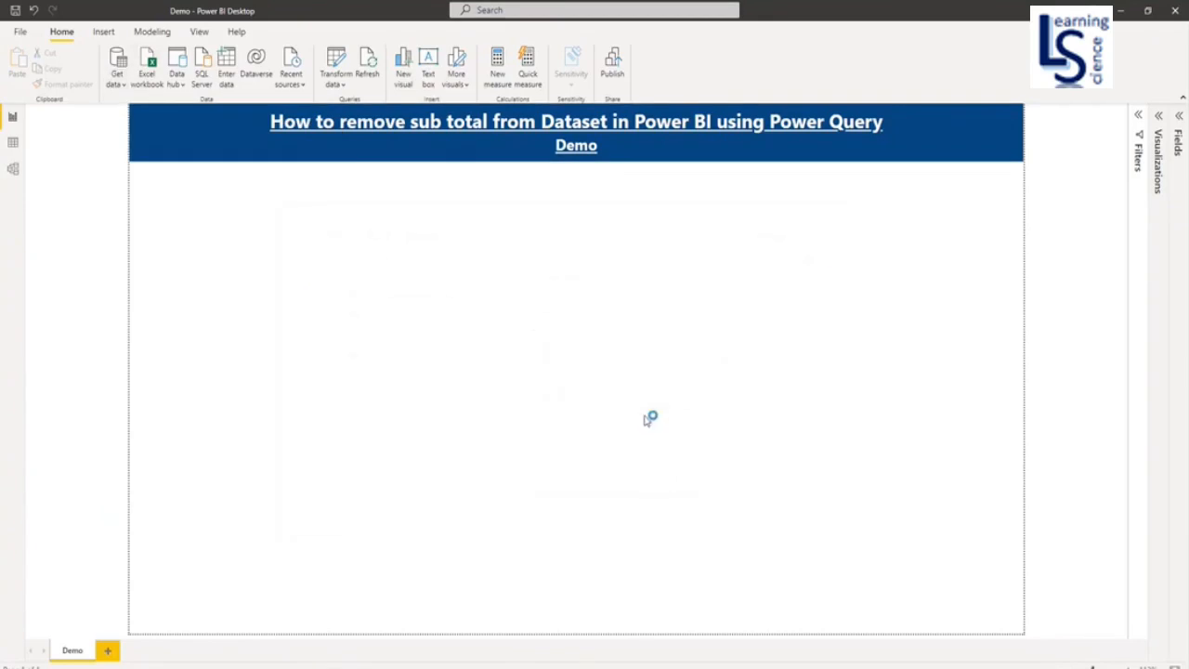
pyautogui.click(148, 67)
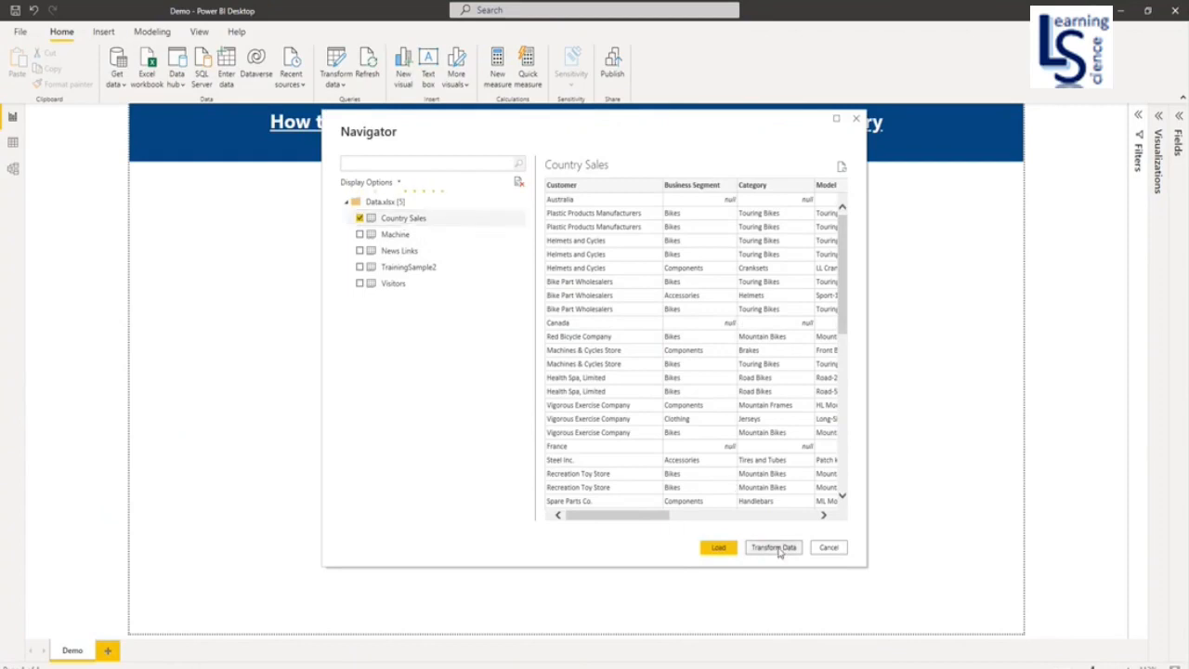
pyautogui.click(773, 546)
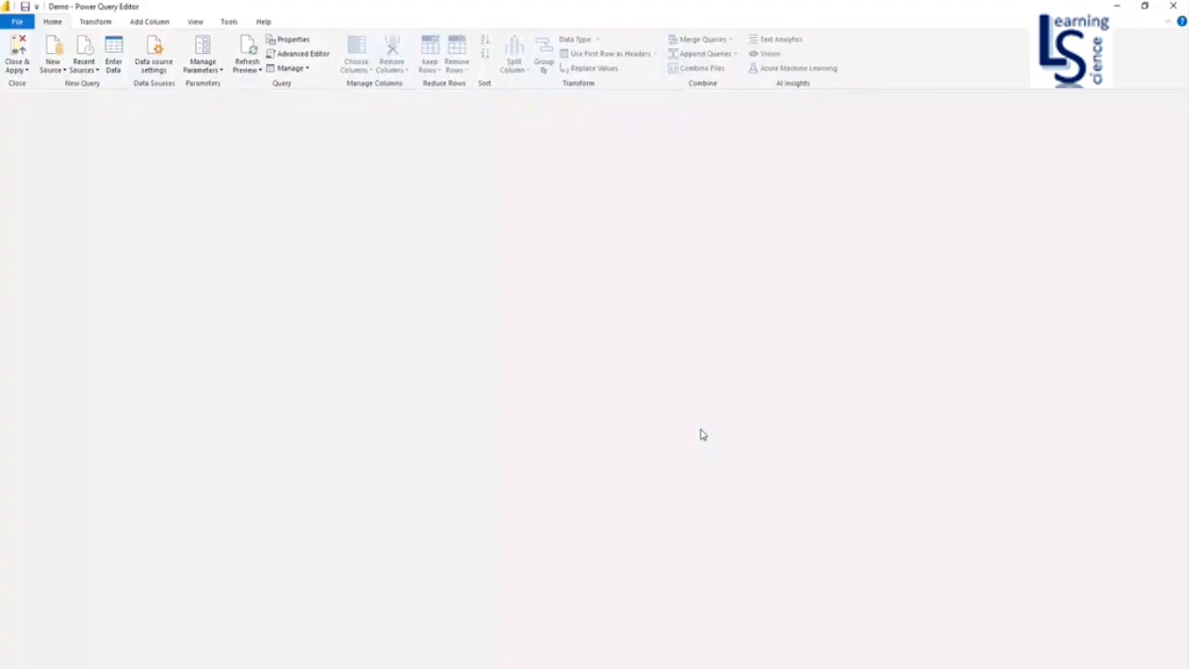
# Step: Start a new conditional column named Country
pyautogui.click(49, 264)
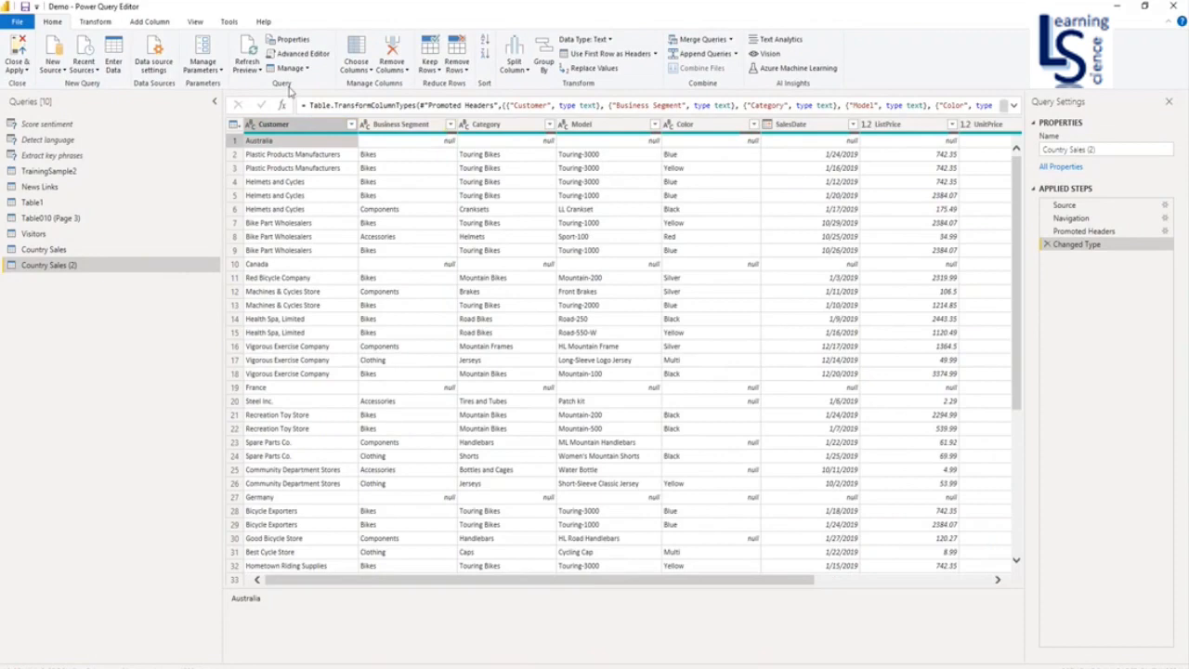
pyautogui.click(148, 23)
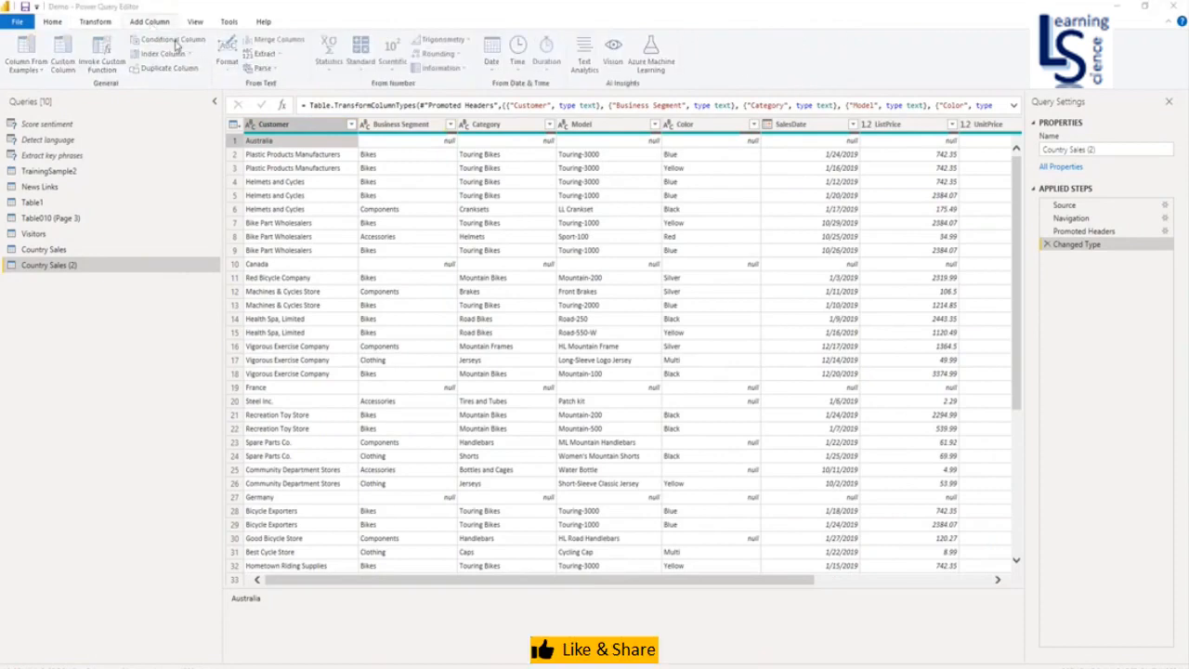
pyautogui.click(173, 39)
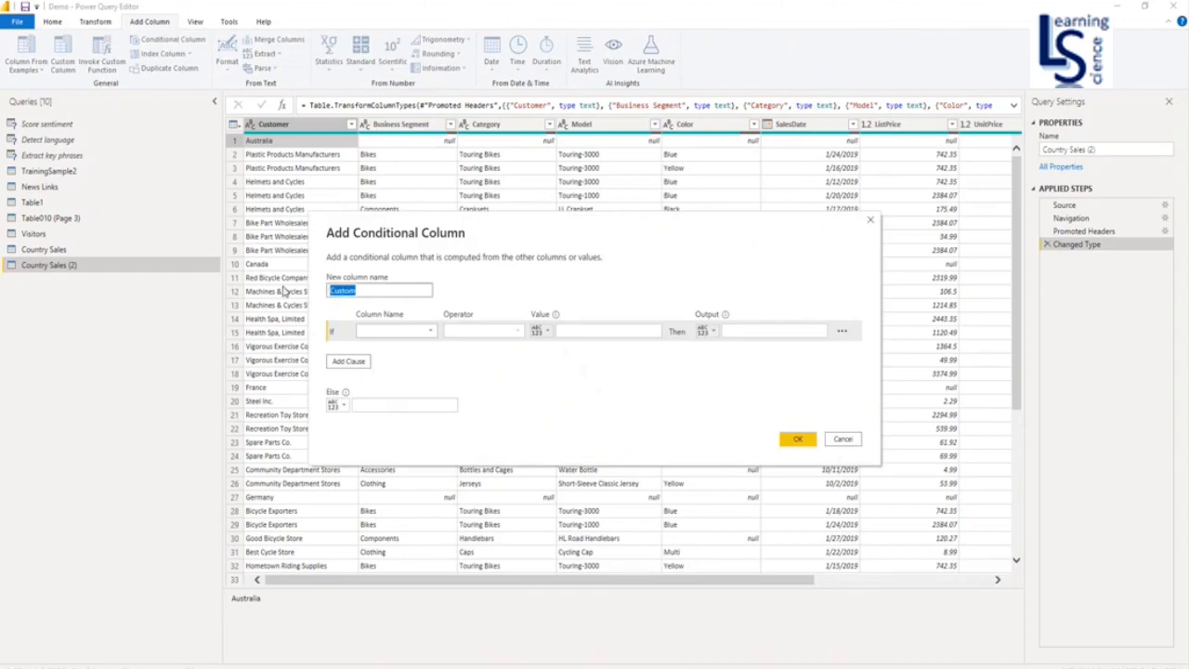
pyautogui.write('C')
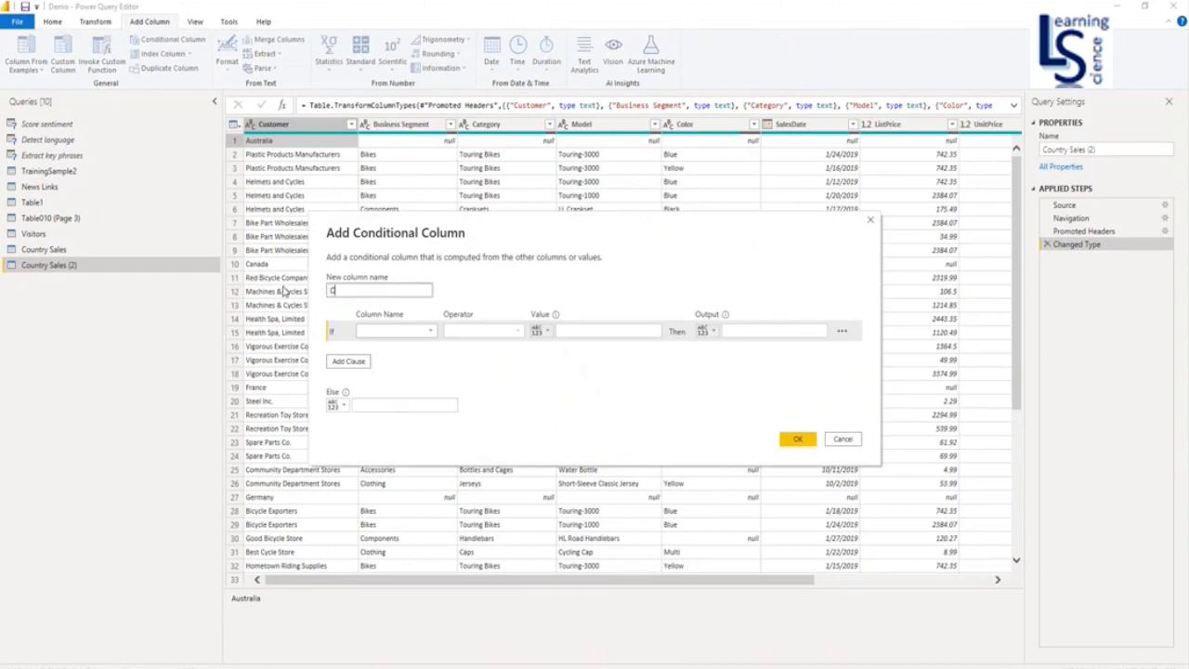
pyautogui.write('Country')
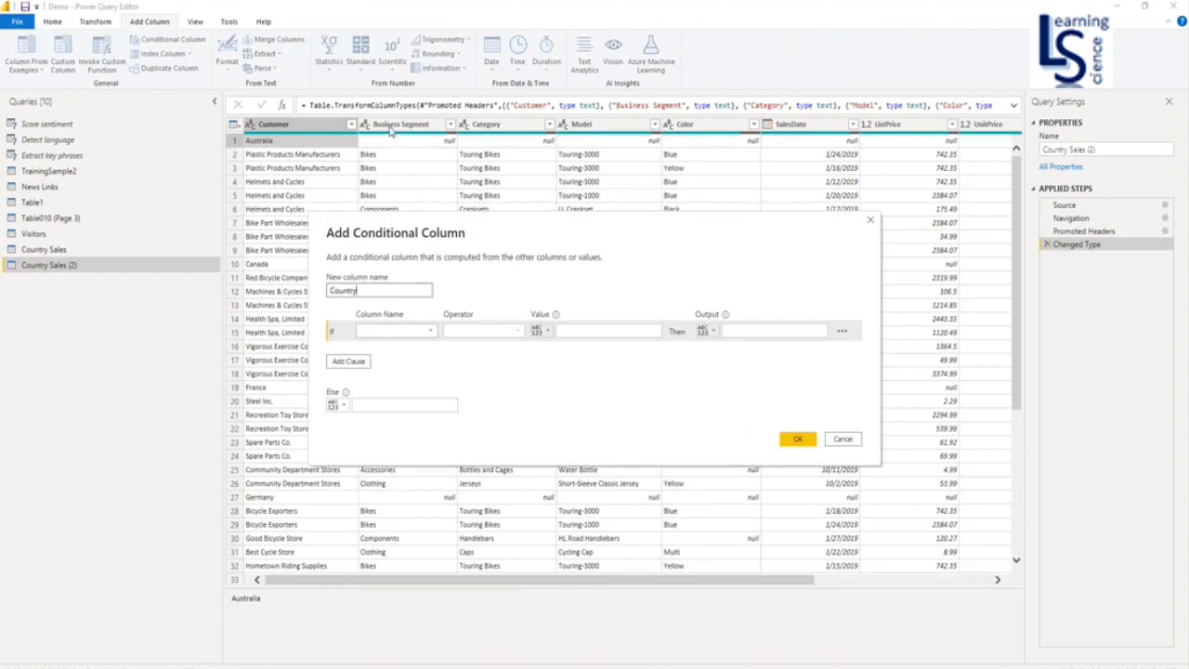
# Step: Set the rule: if Business Segment equals null then Customer column, and add the column
pyautogui.click(427, 331)
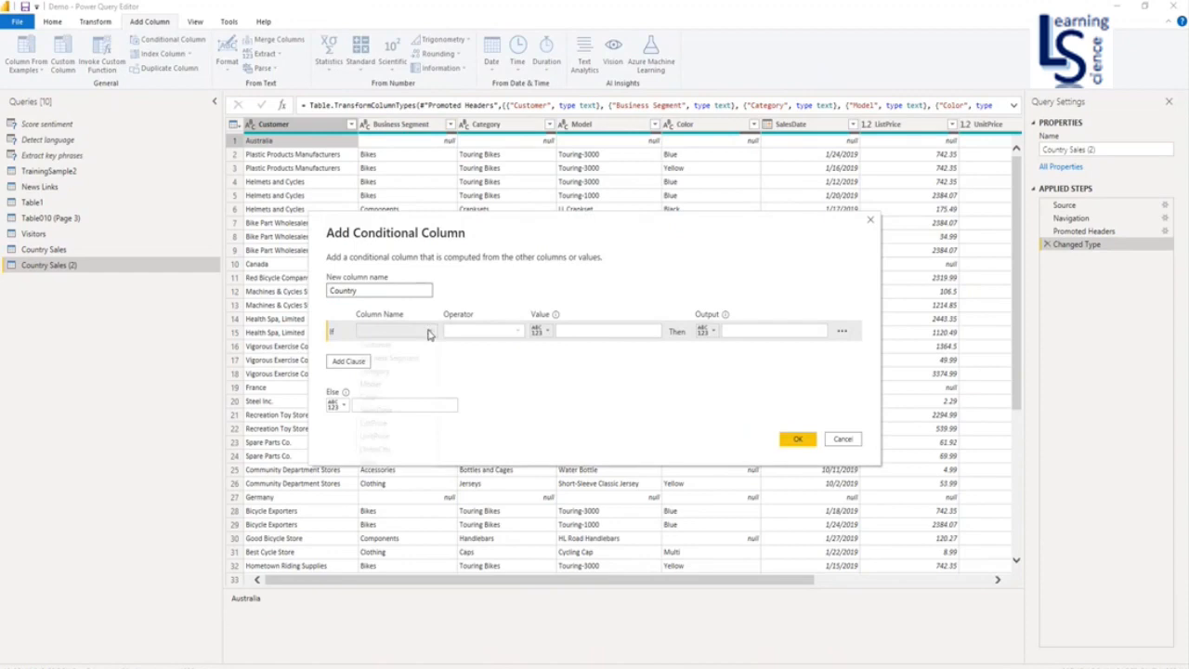
pyautogui.click(393, 331)
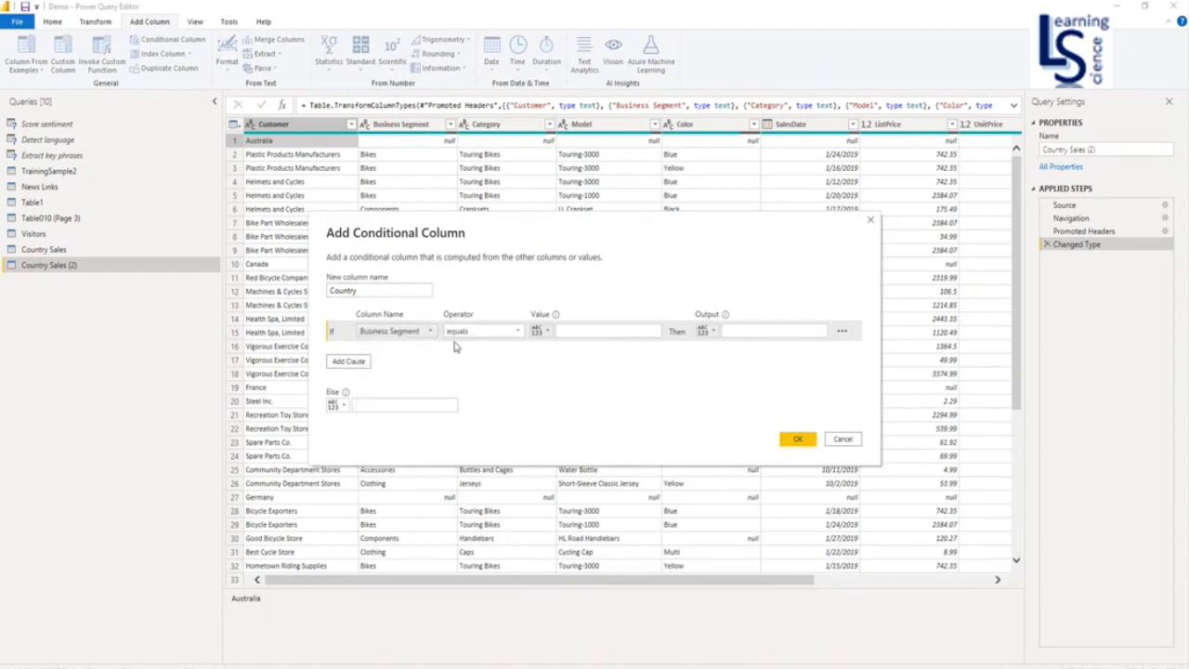
pyautogui.click(607, 331)
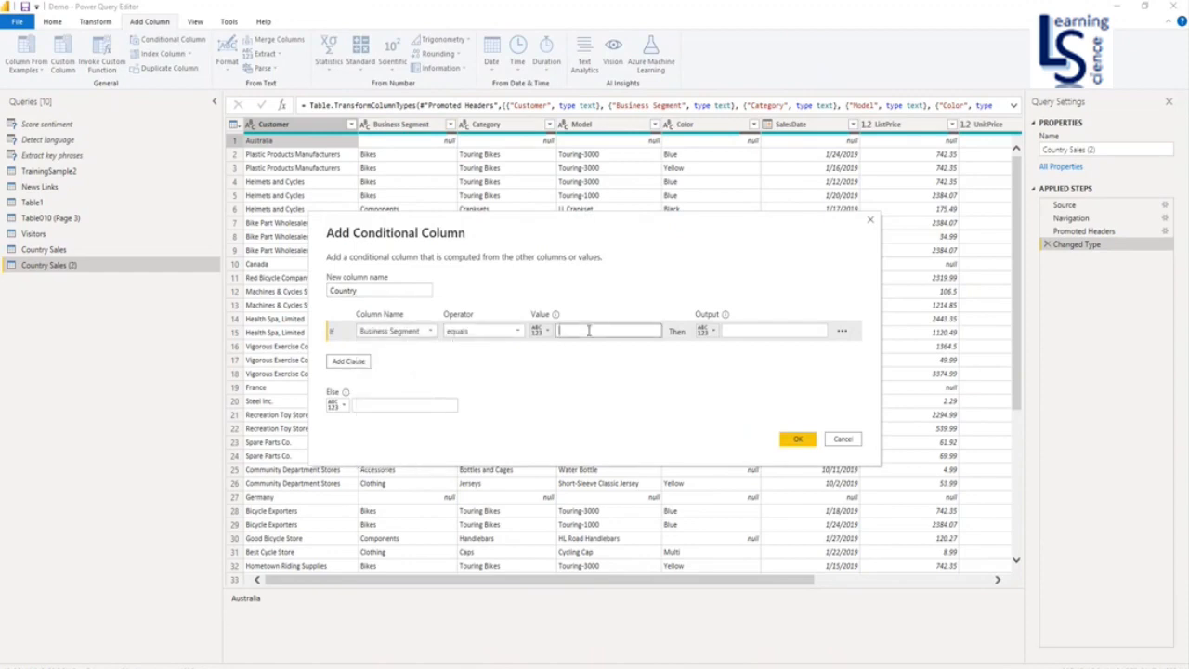
pyautogui.write('null')
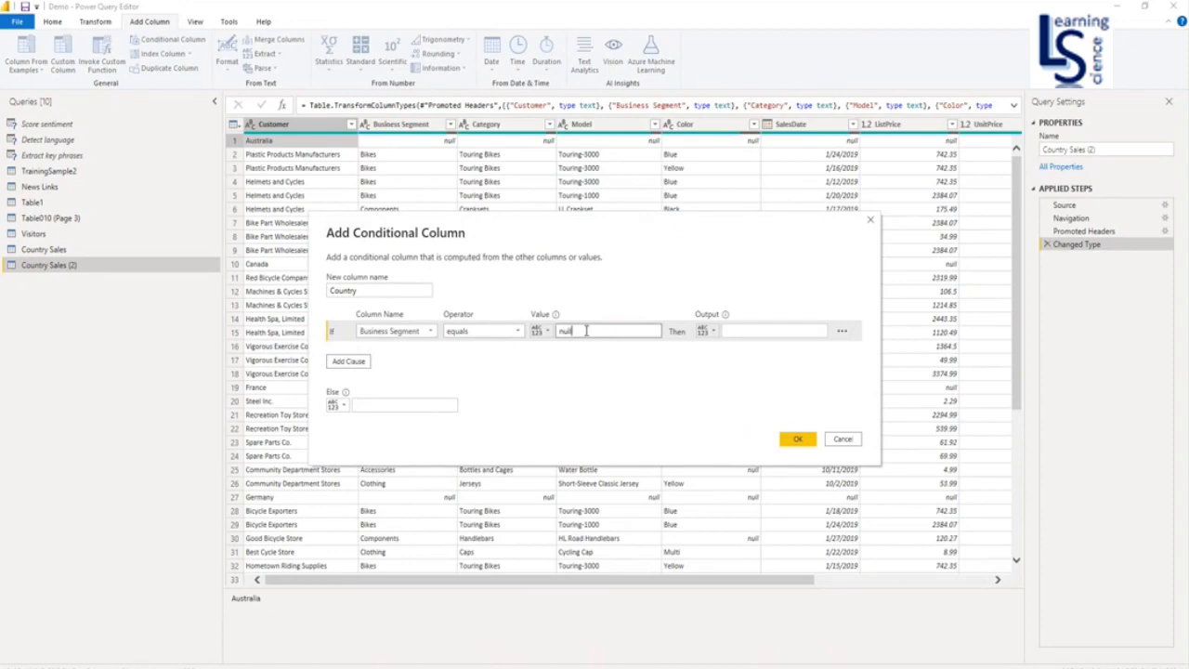
pyautogui.click(704, 330)
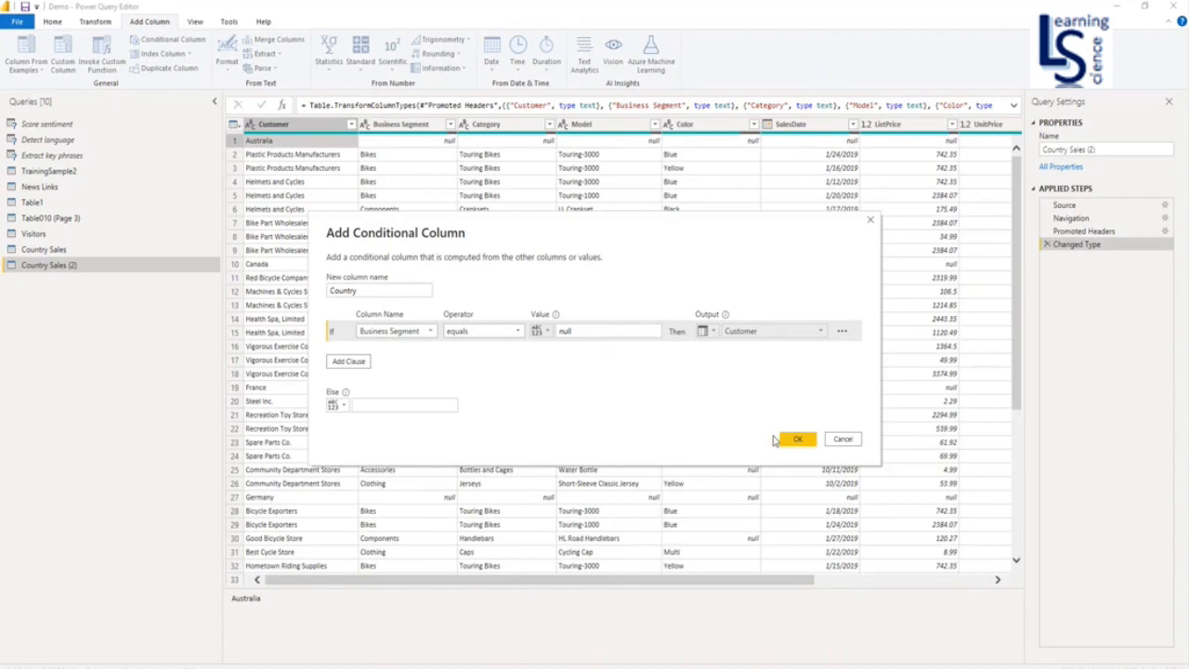
pyautogui.click(797, 439)
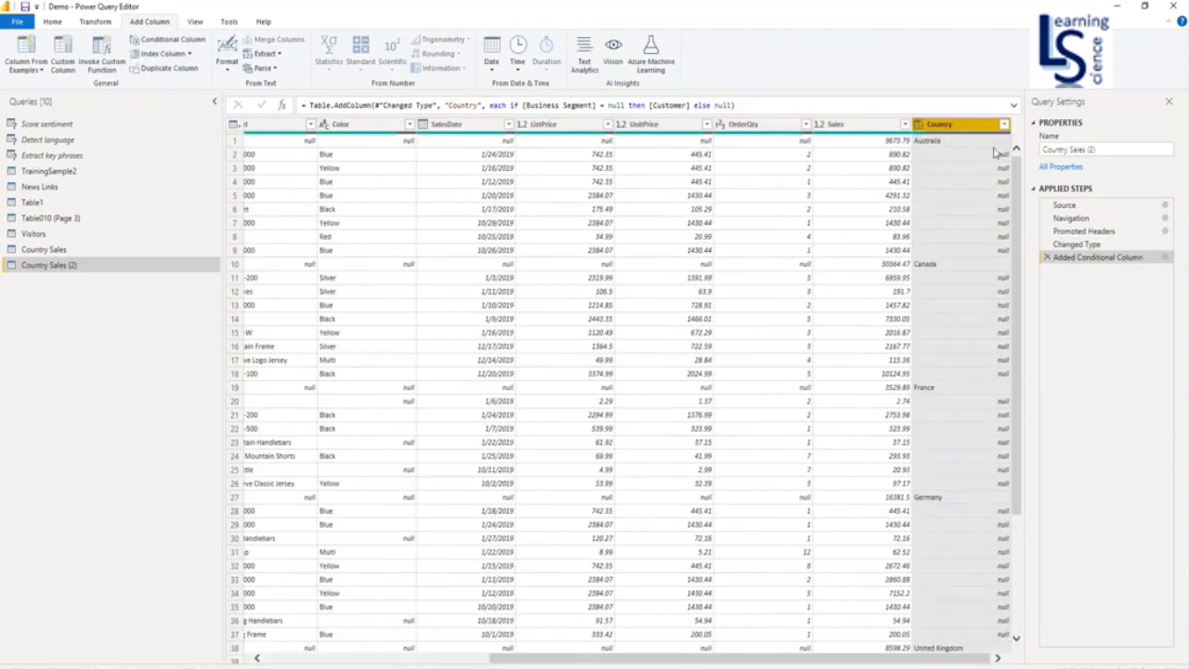
pyautogui.moveTo(972, 154)
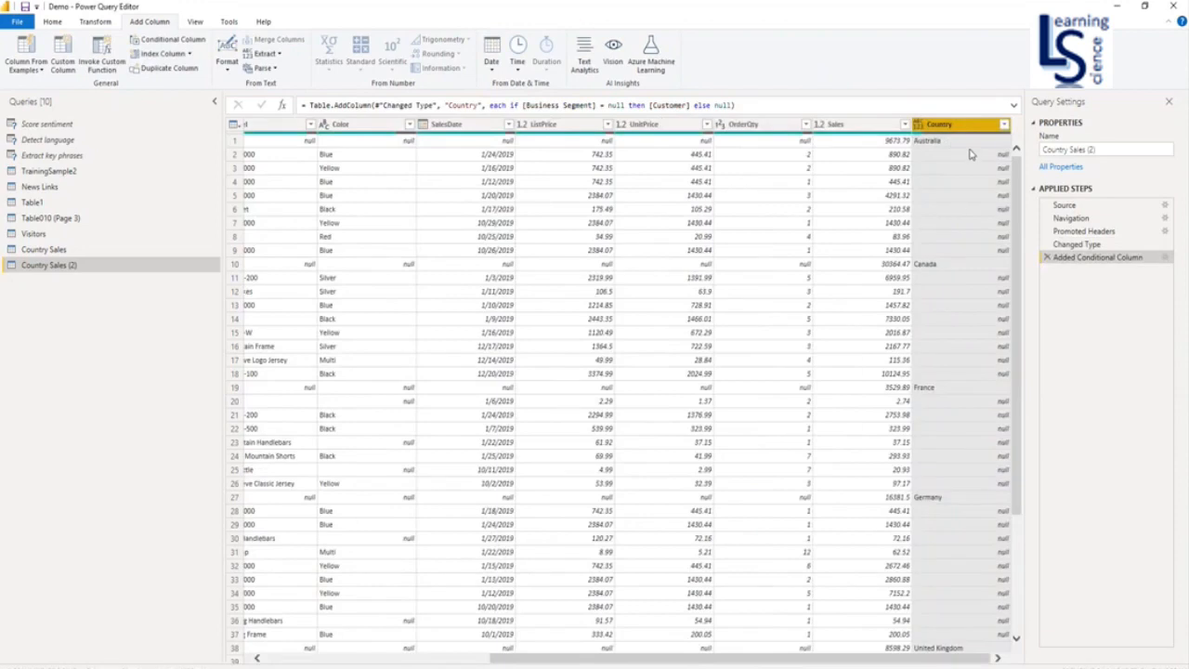
pyautogui.moveTo(964, 156)
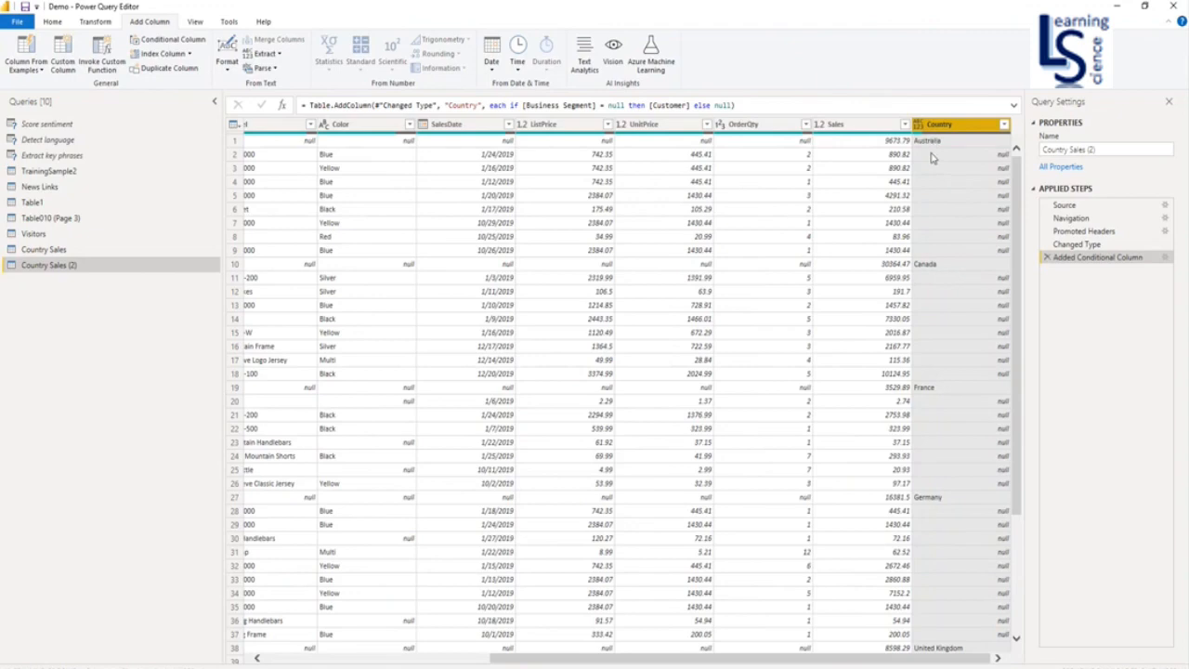
pyautogui.moveTo(944, 241)
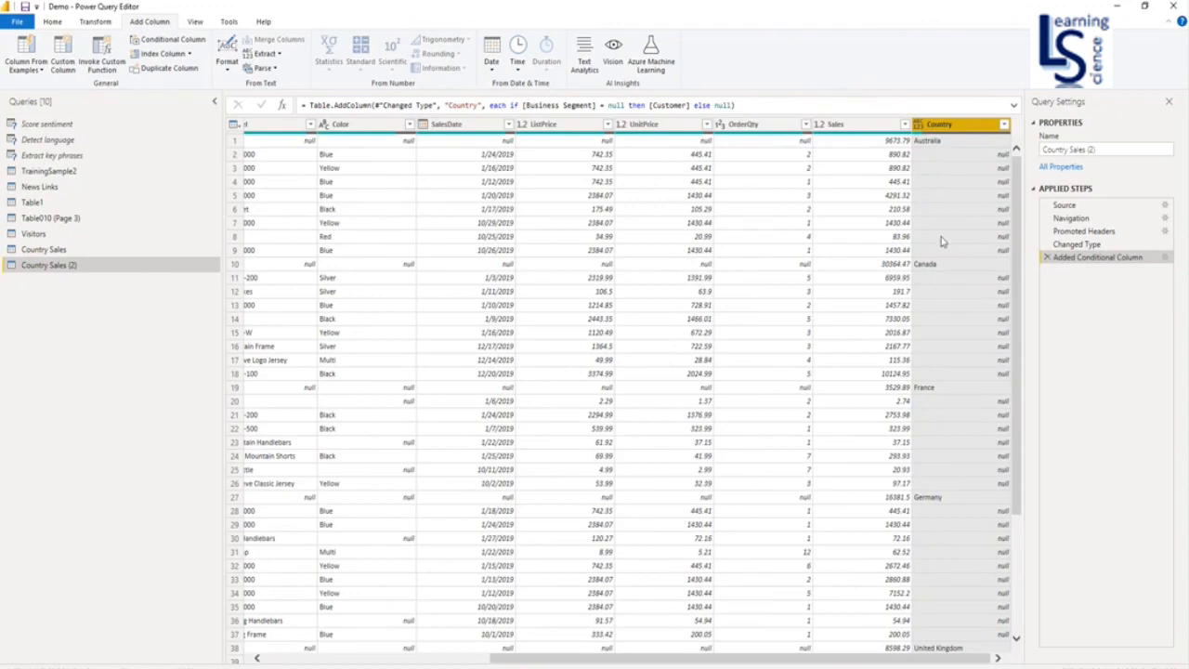
pyautogui.moveTo(934, 271)
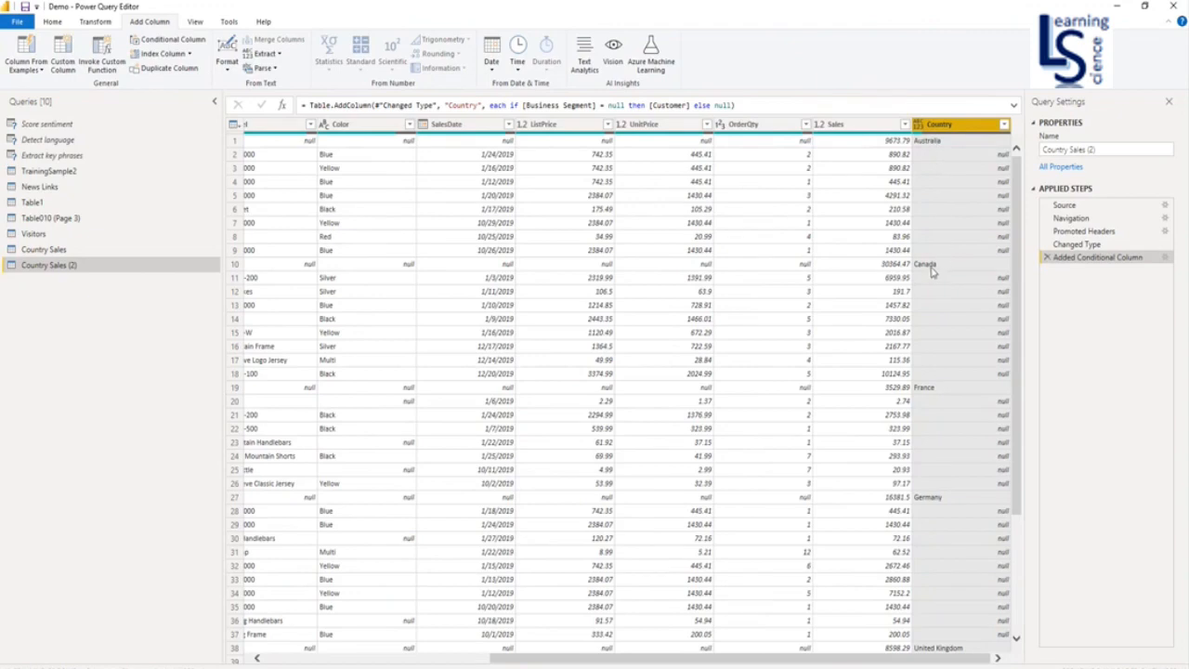
pyautogui.moveTo(1007, 286)
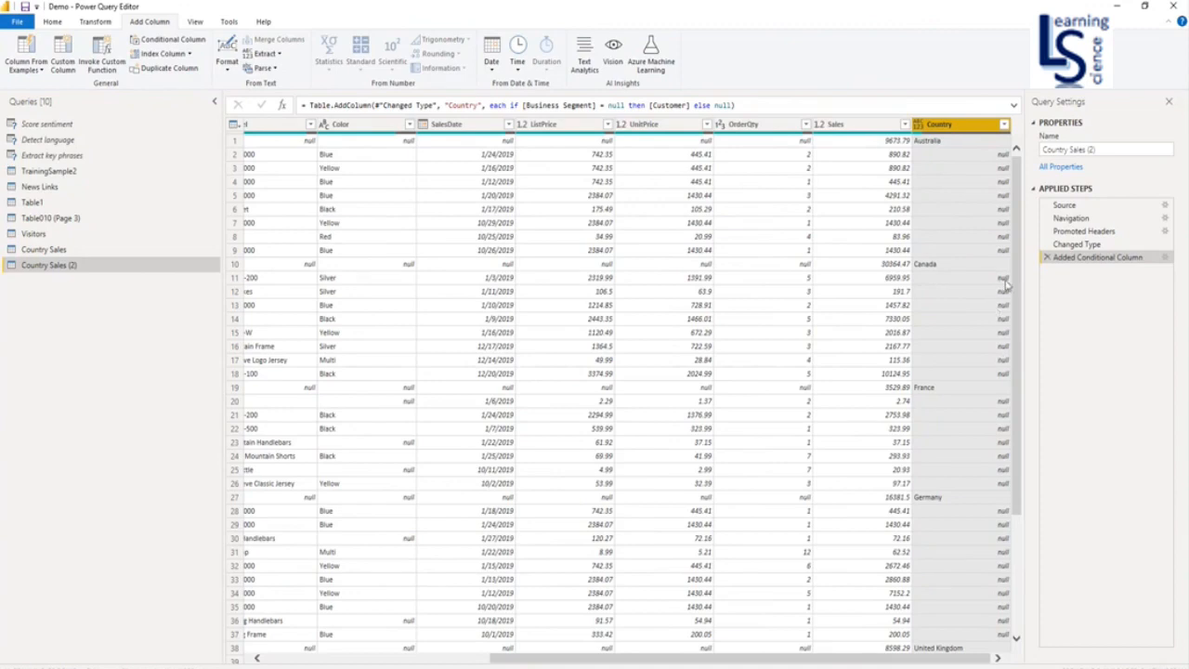
pyautogui.moveTo(958, 128)
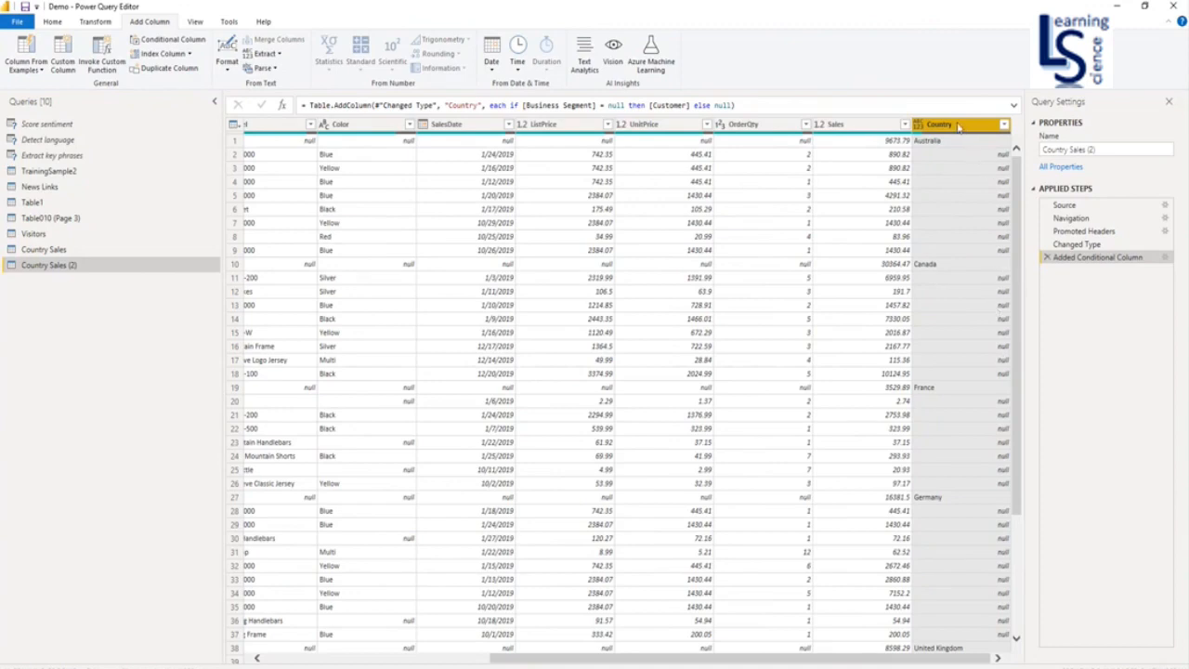
# Step: Fill the Country column down so every row carries its country name
pyautogui.rightClick(940, 123)
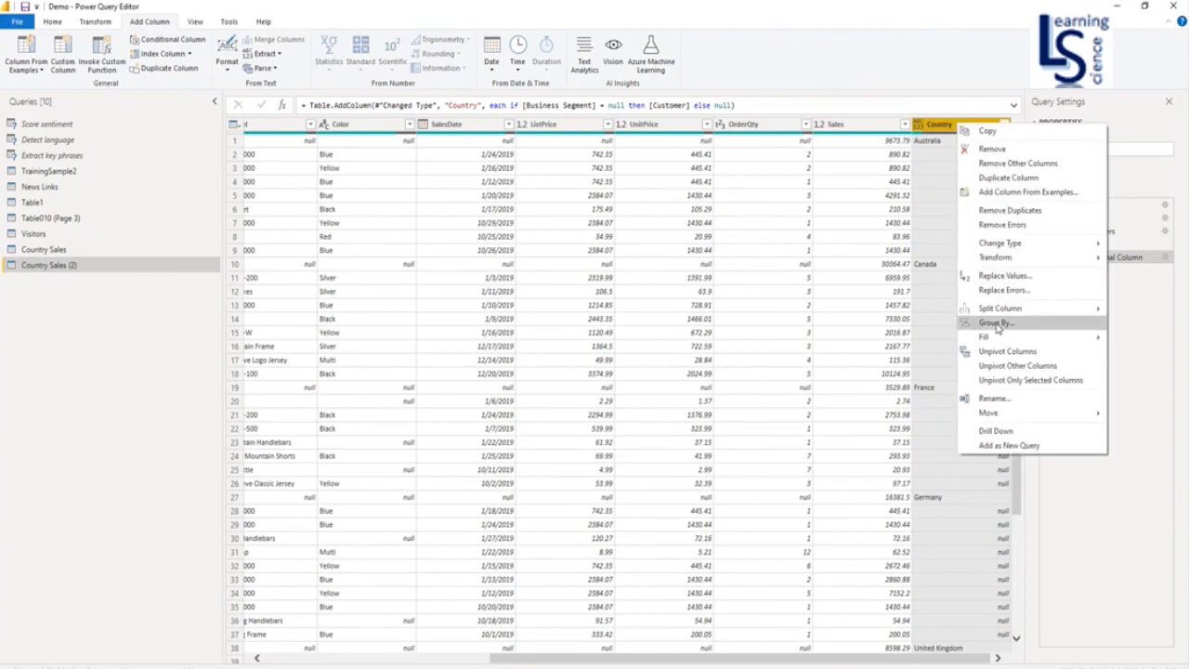
pyautogui.moveTo(983, 336)
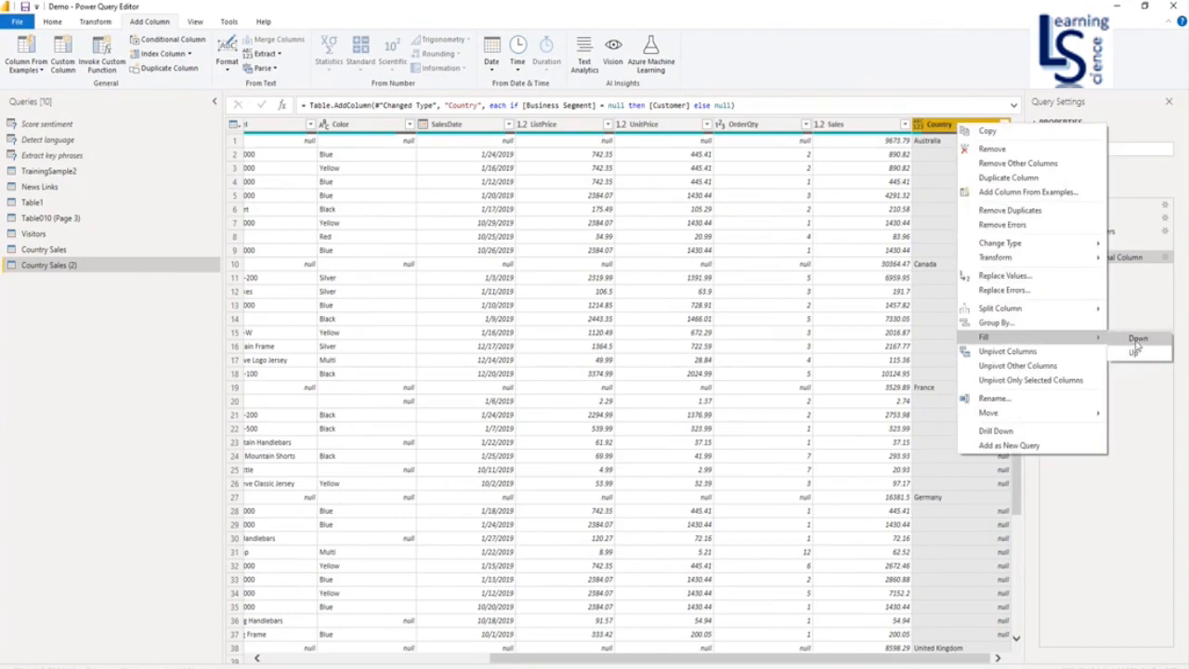
pyautogui.click(1136, 338)
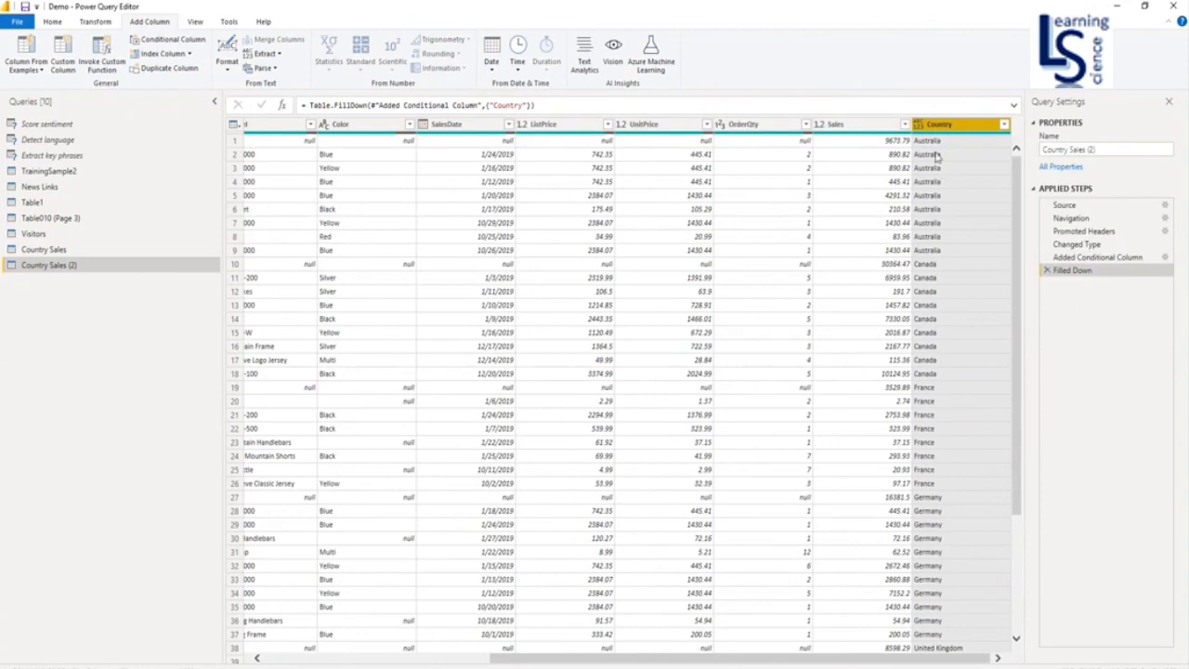
pyautogui.moveTo(944, 416)
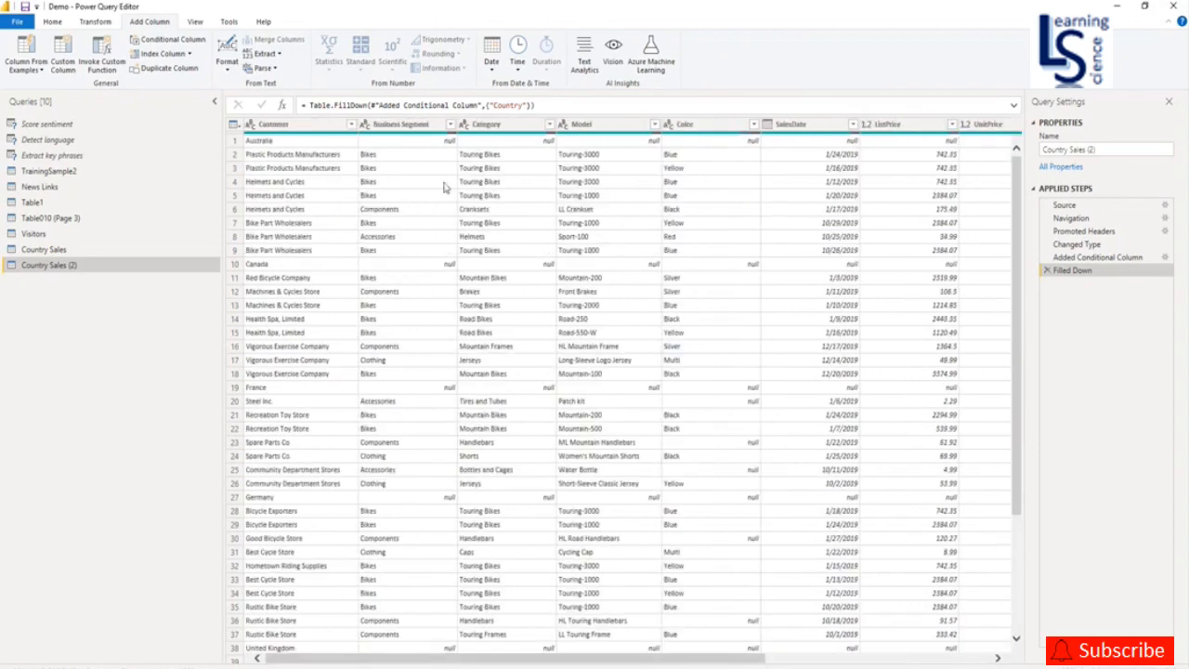
# Step: Filter the Business Segment column to exclude (null), dropping the subtotal rows
pyautogui.click(445, 123)
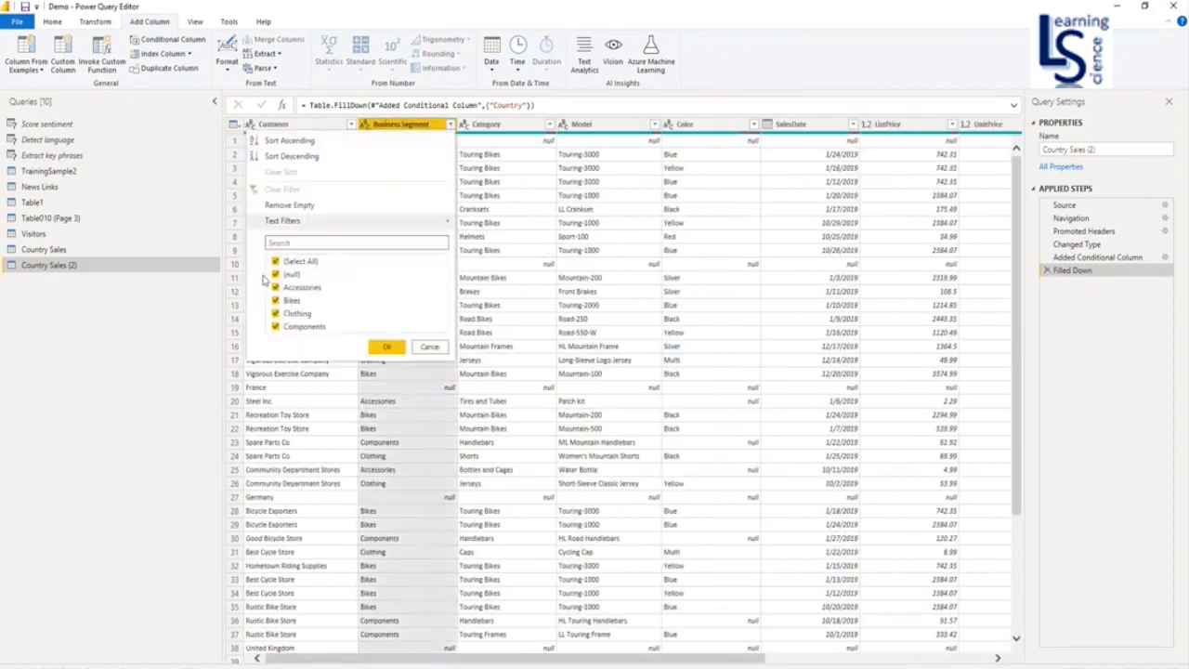
pyautogui.click(275, 275)
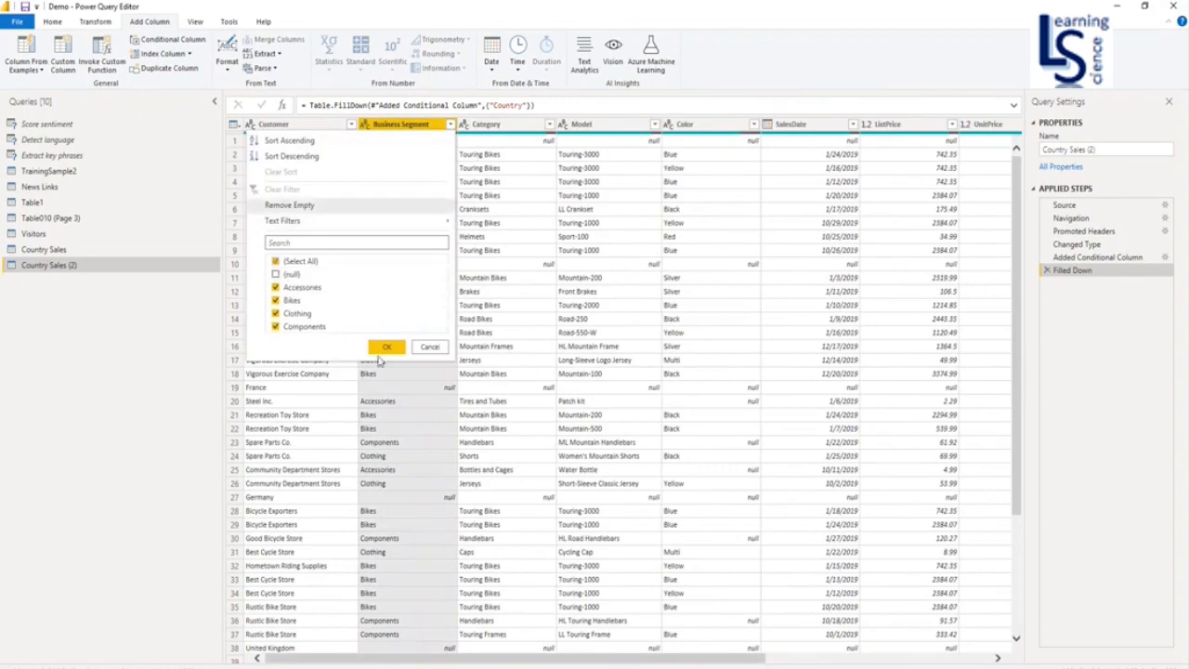
pyautogui.click(386, 345)
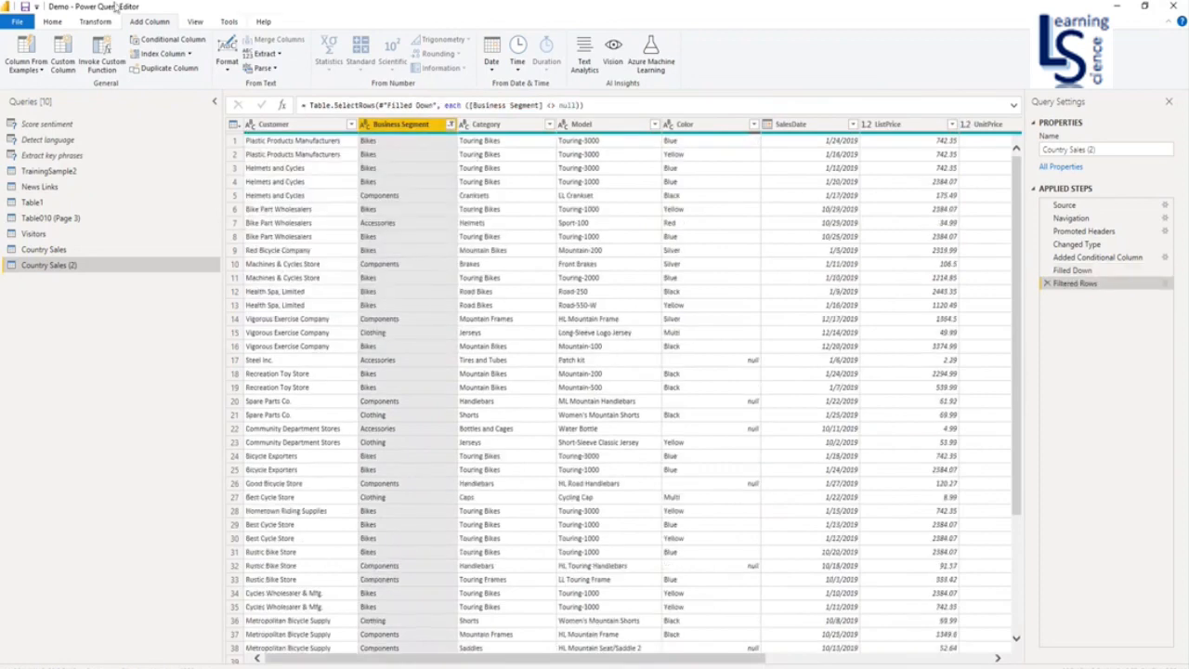
# Step: Close & Apply to load the cleaned query back into the report
pyautogui.click(52, 23)
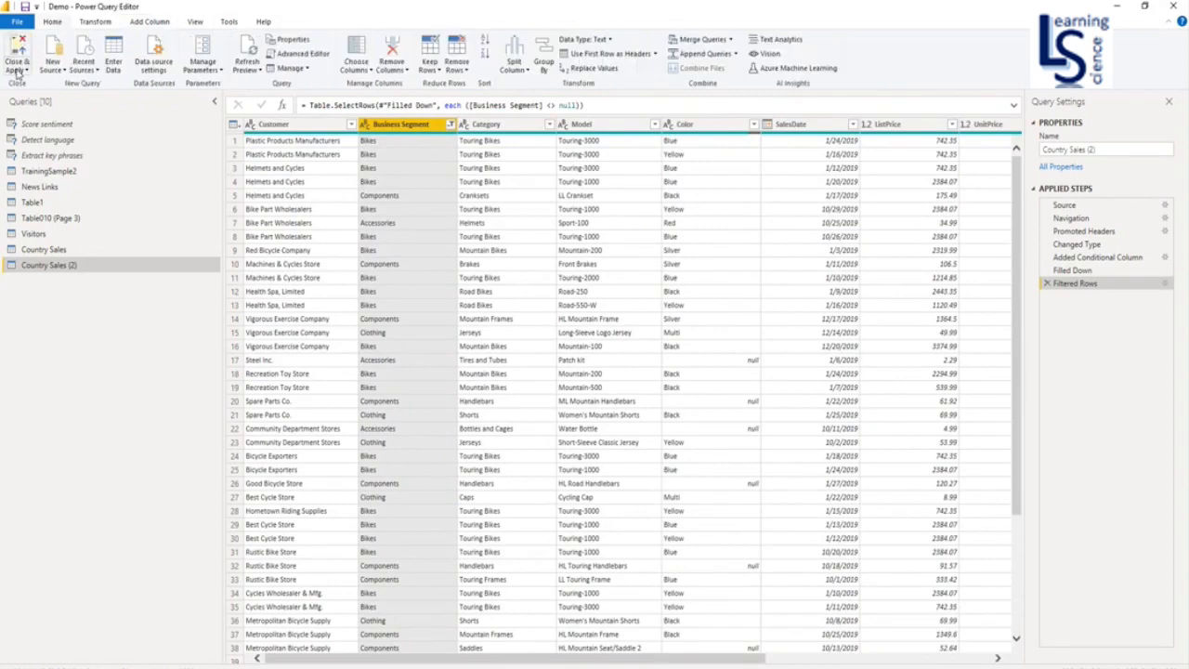
pyautogui.click(17, 55)
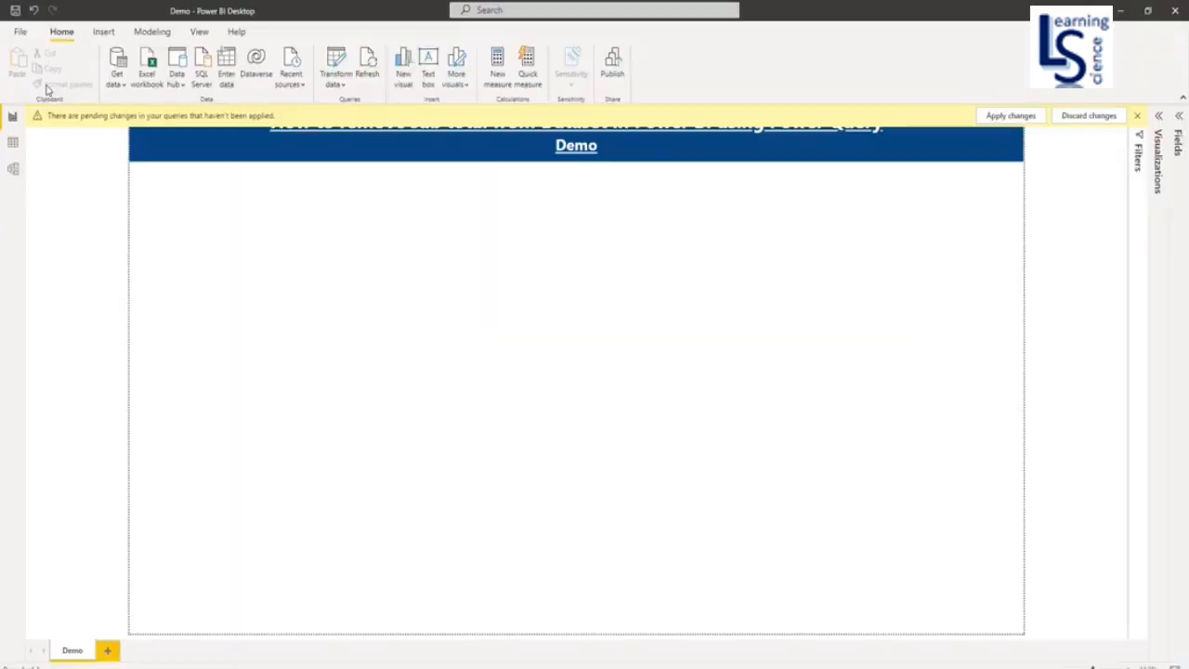
# Step: Build a clustered column chart of Sales by Country from the Country Sales table
pyautogui.click(1011, 115)
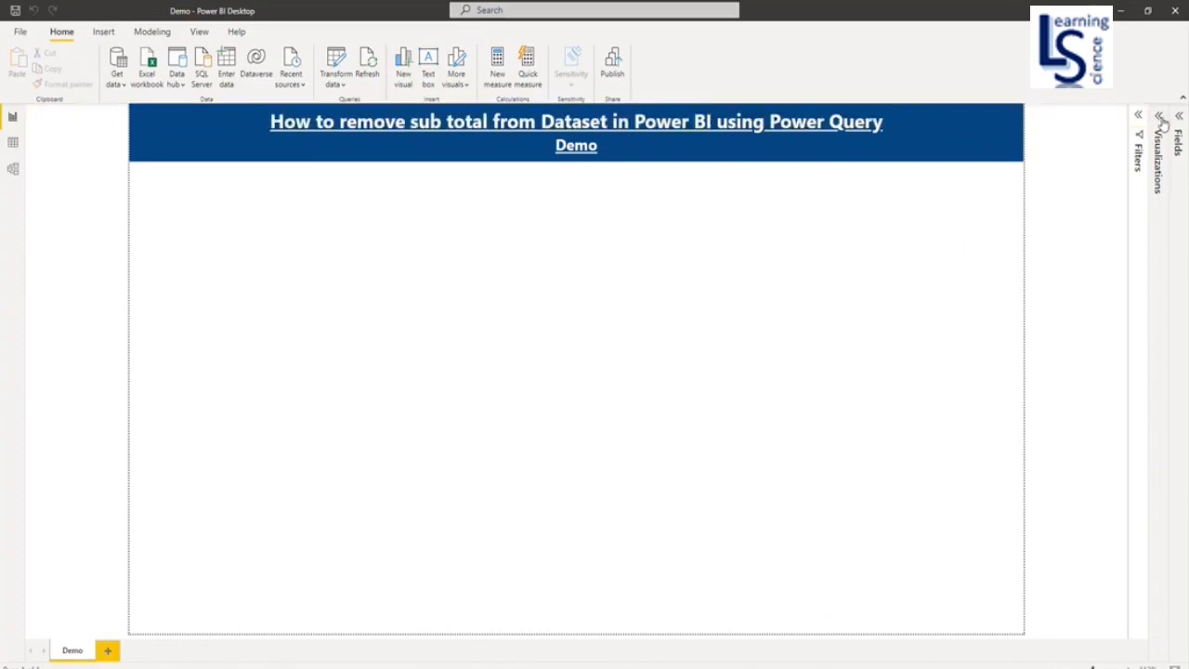
pyautogui.click(1159, 115)
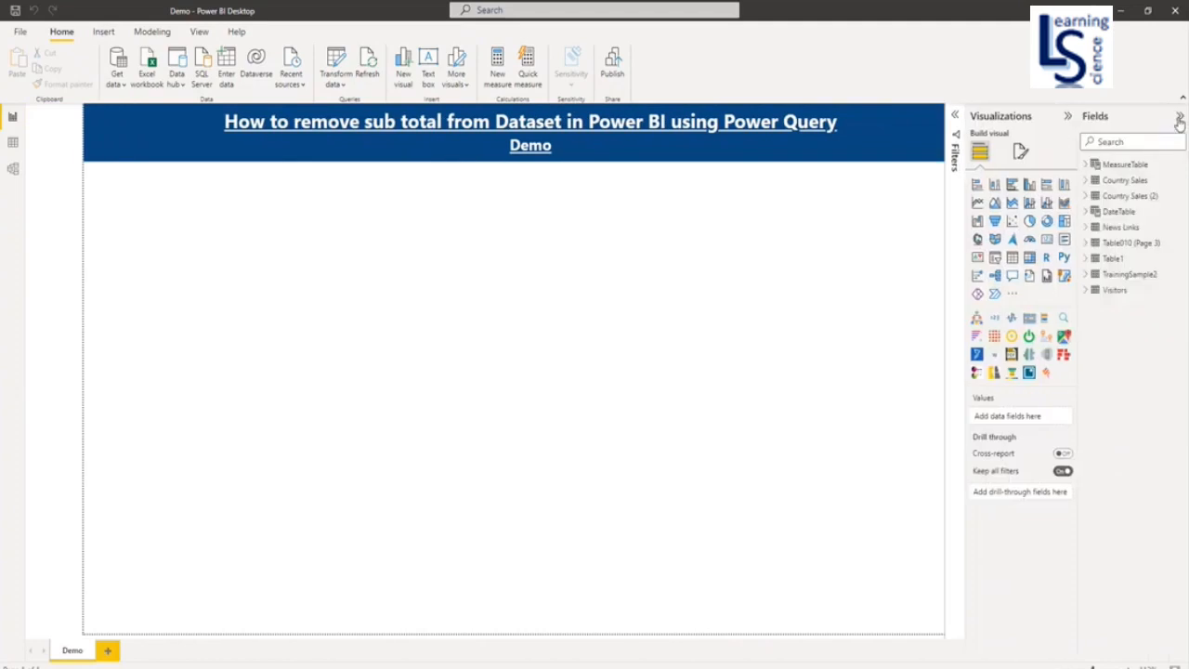
pyautogui.click(1087, 180)
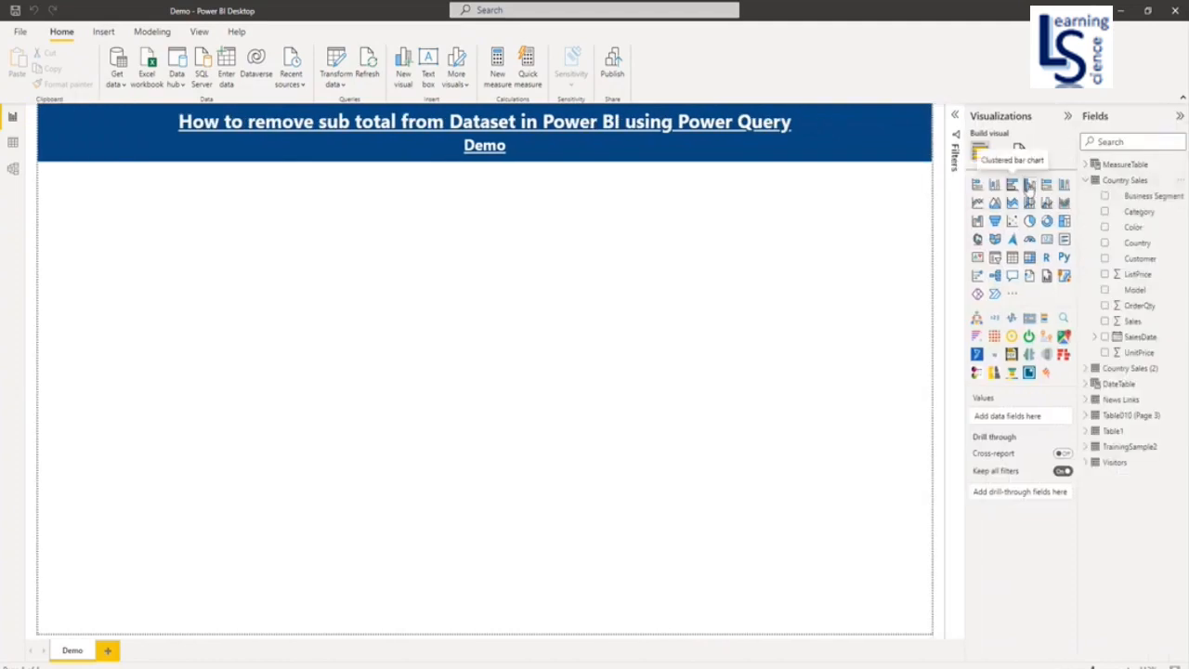
pyautogui.click(1010, 184)
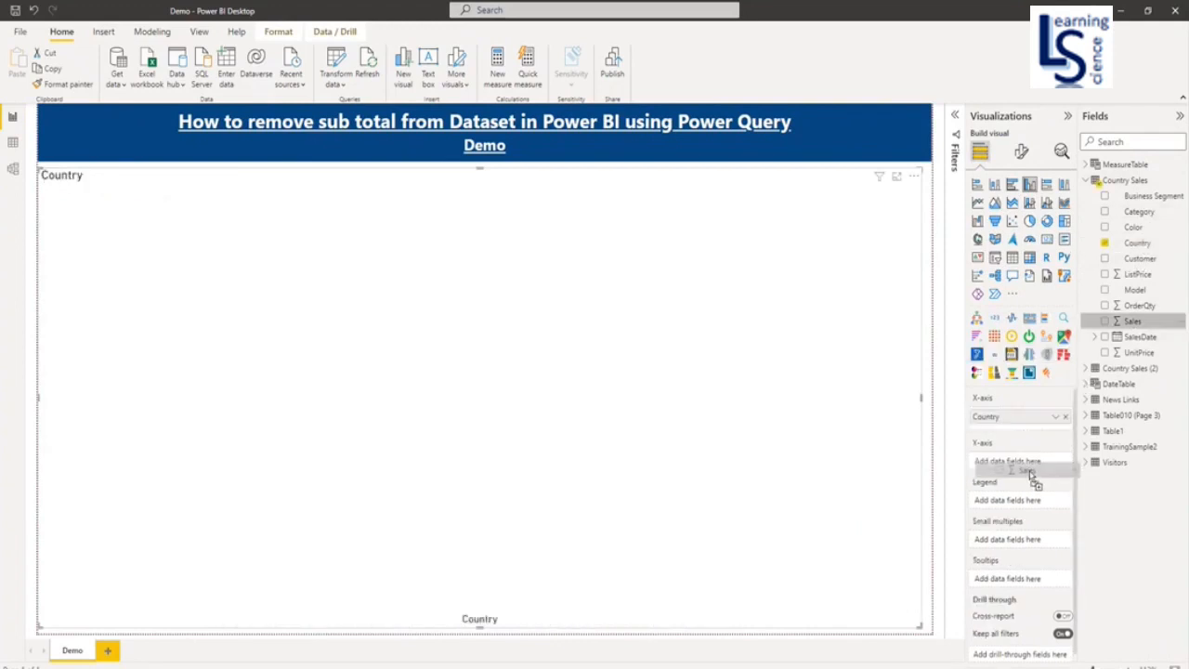
pyautogui.click(1057, 460)
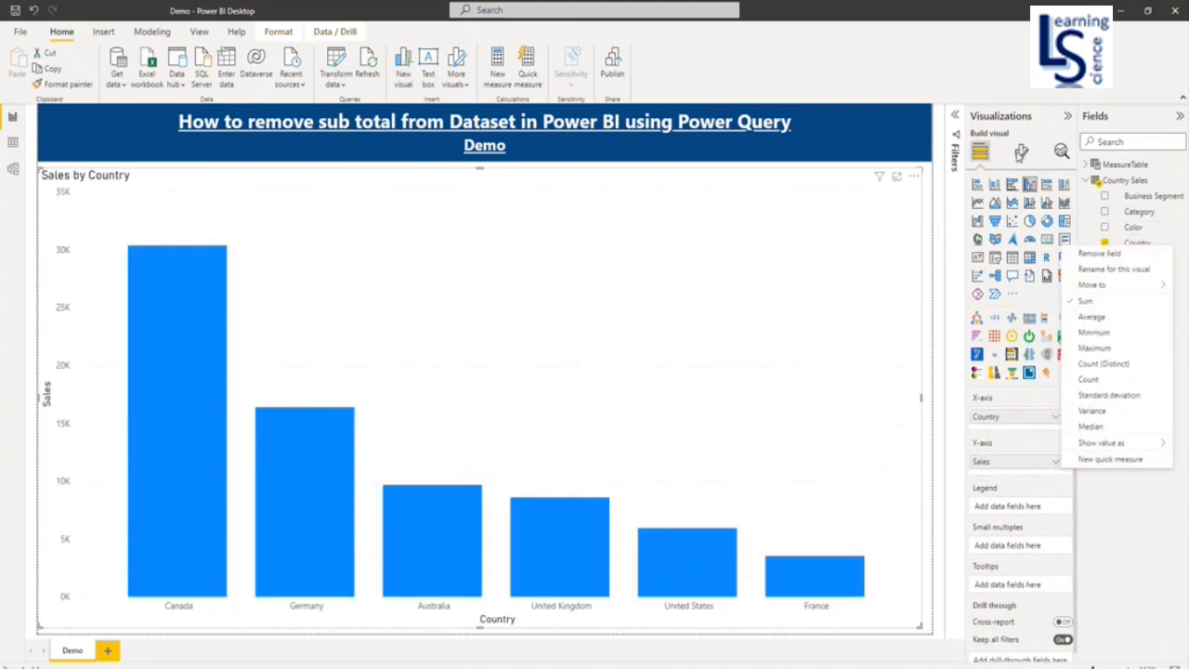
# Step: Turn on data labels so each bar shows its value, such as 30.4K
pyautogui.click(1020, 152)
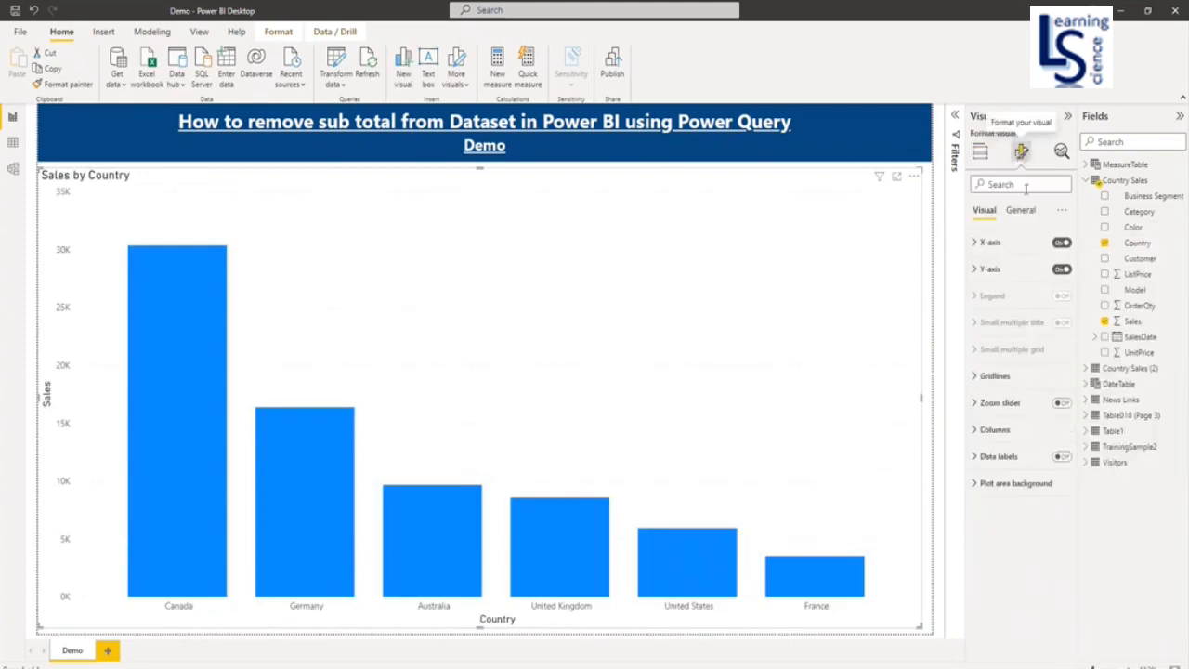
pyautogui.click(1061, 457)
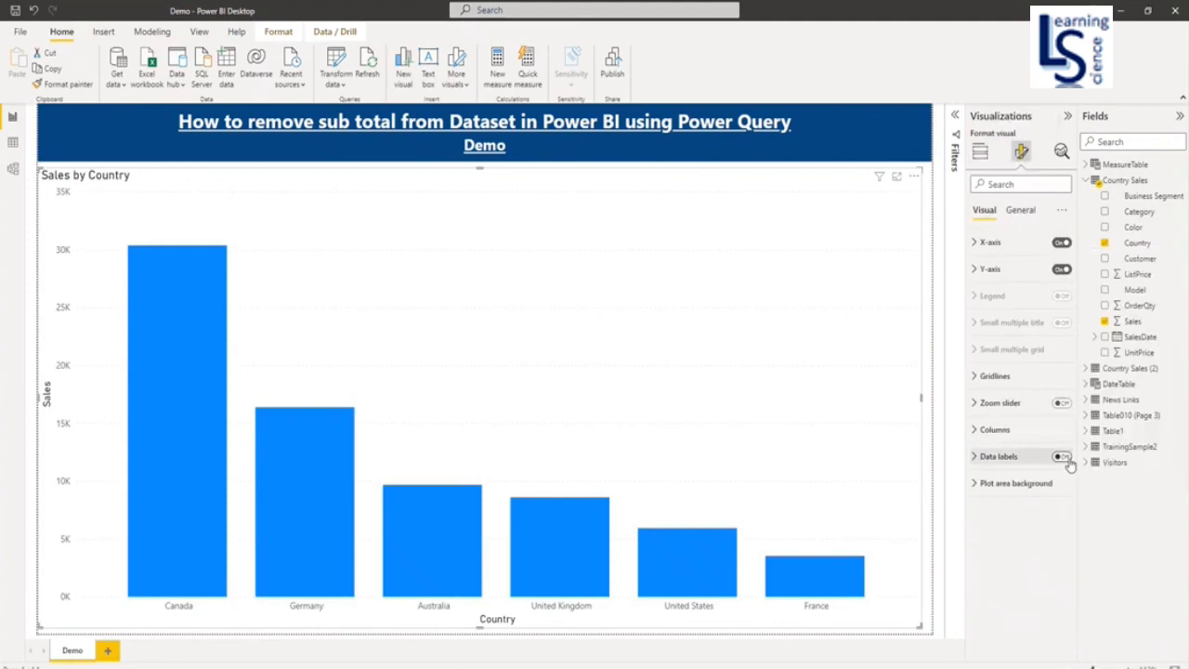
pyautogui.click(1061, 457)
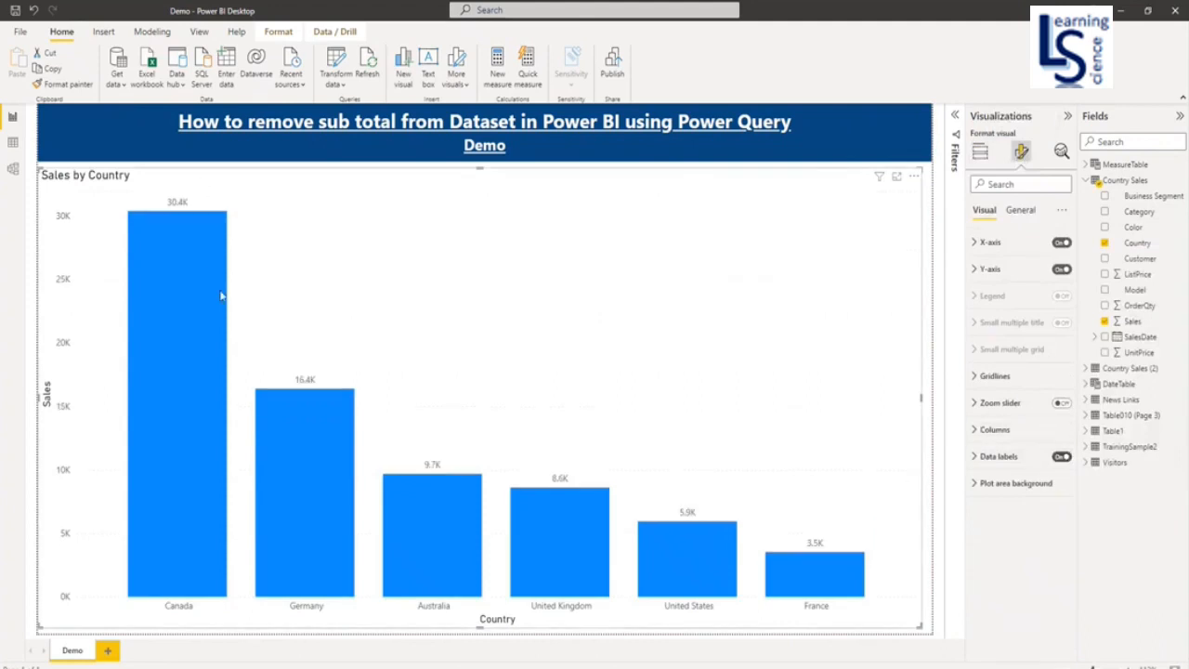
pyautogui.moveTo(561, 368)
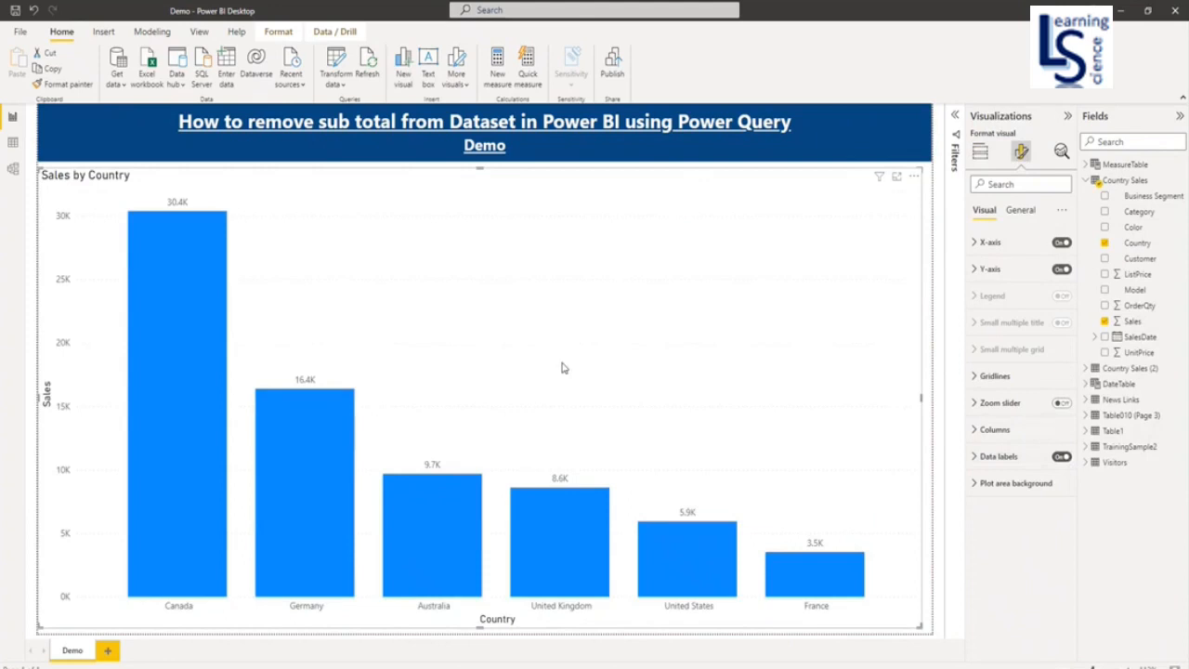